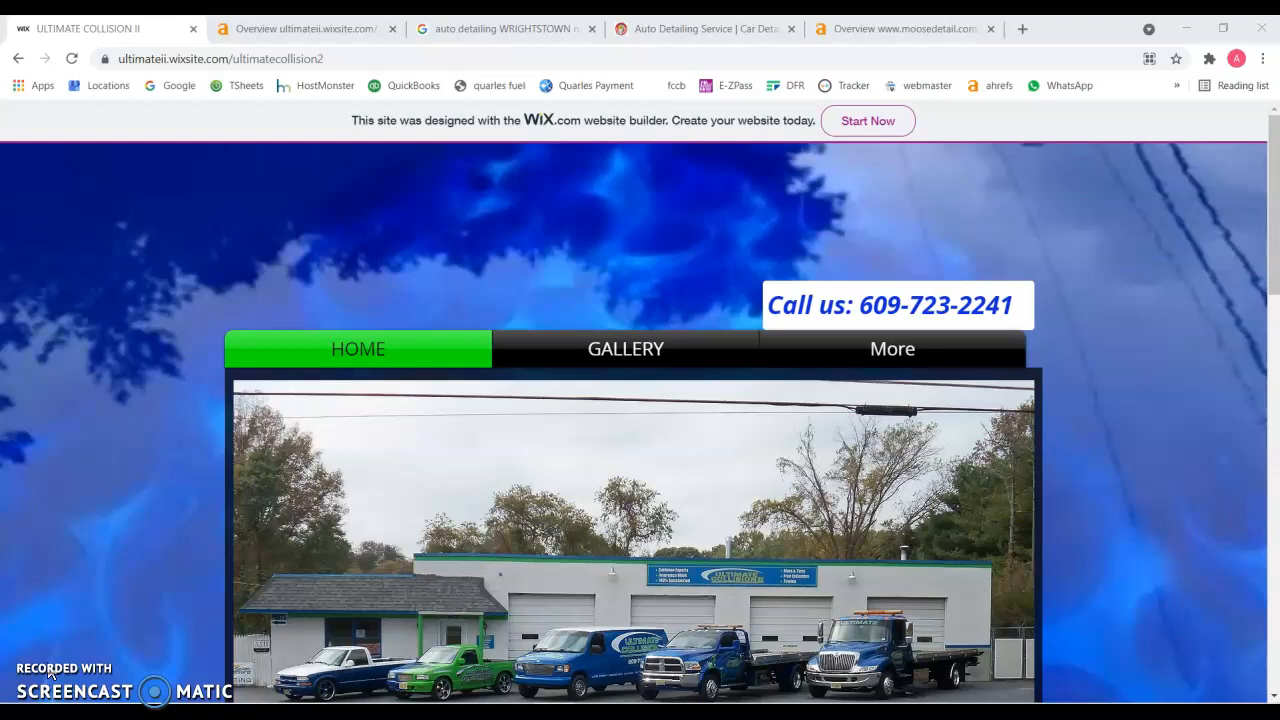
Scroll the Ultimate Collision II site and browse repaired-vehicle photos in its gallery.
scroll(down, 3)
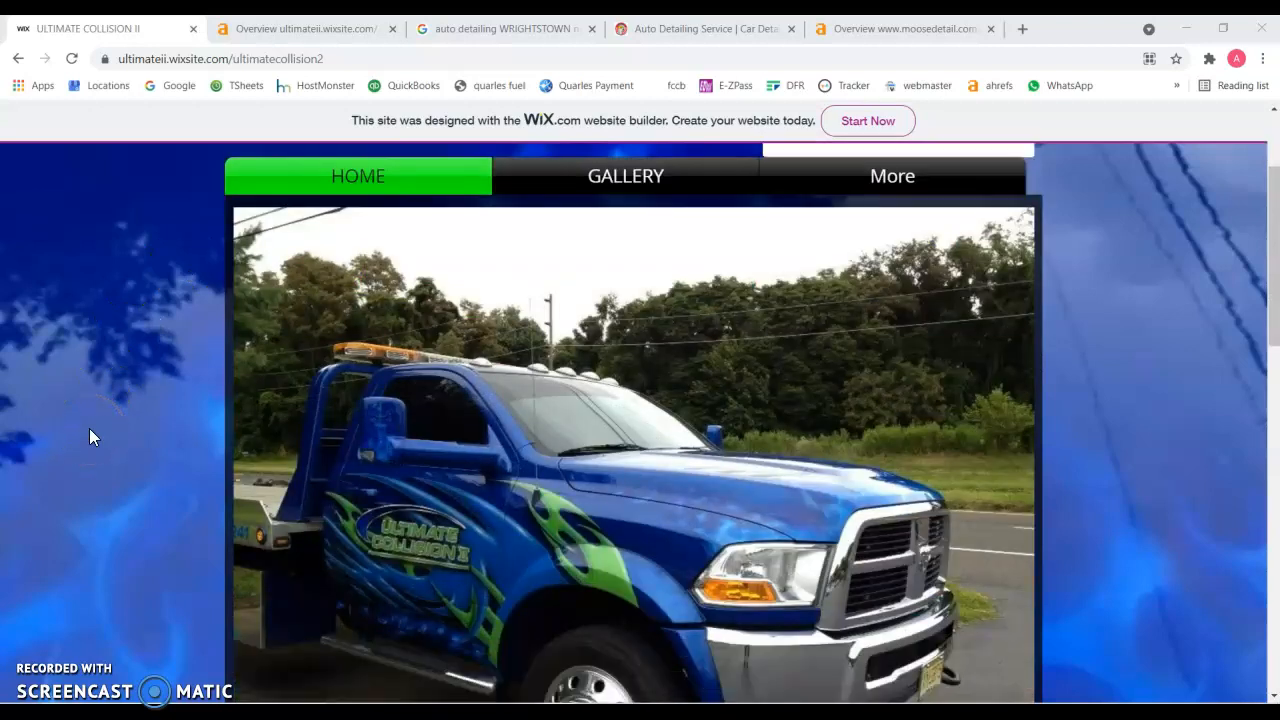
scroll(down, 3)
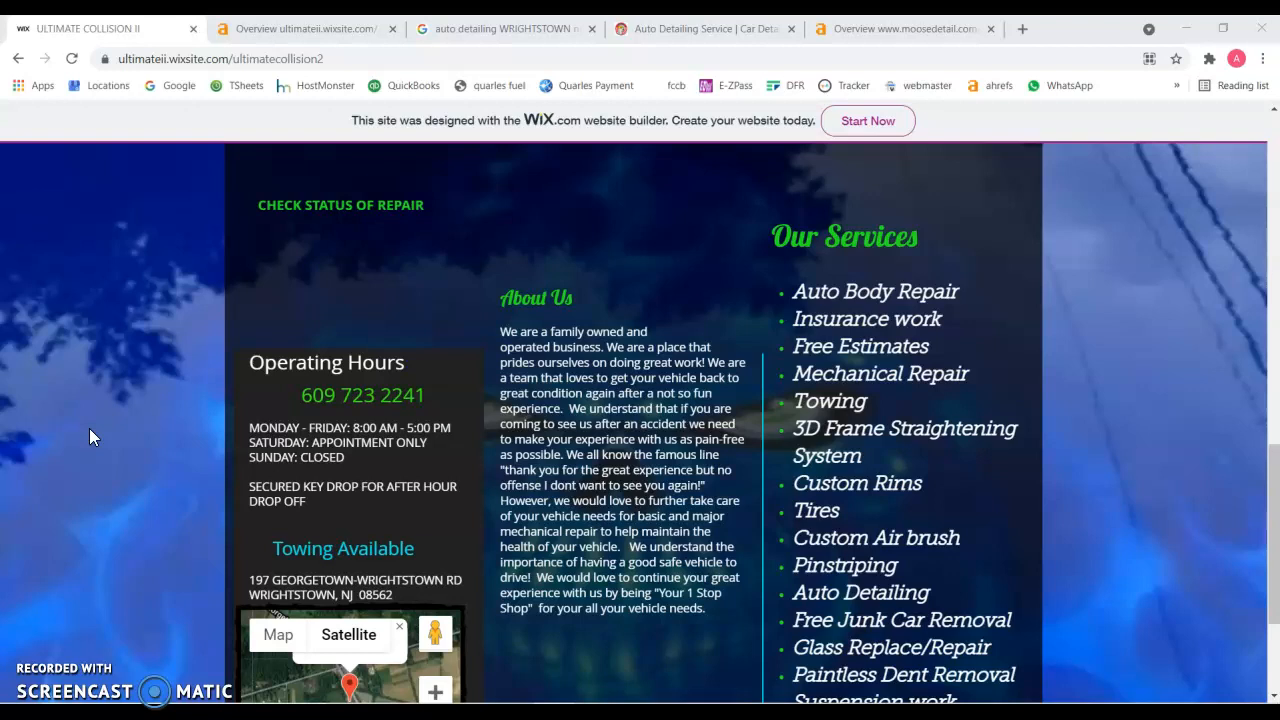
scroll(down, 3)
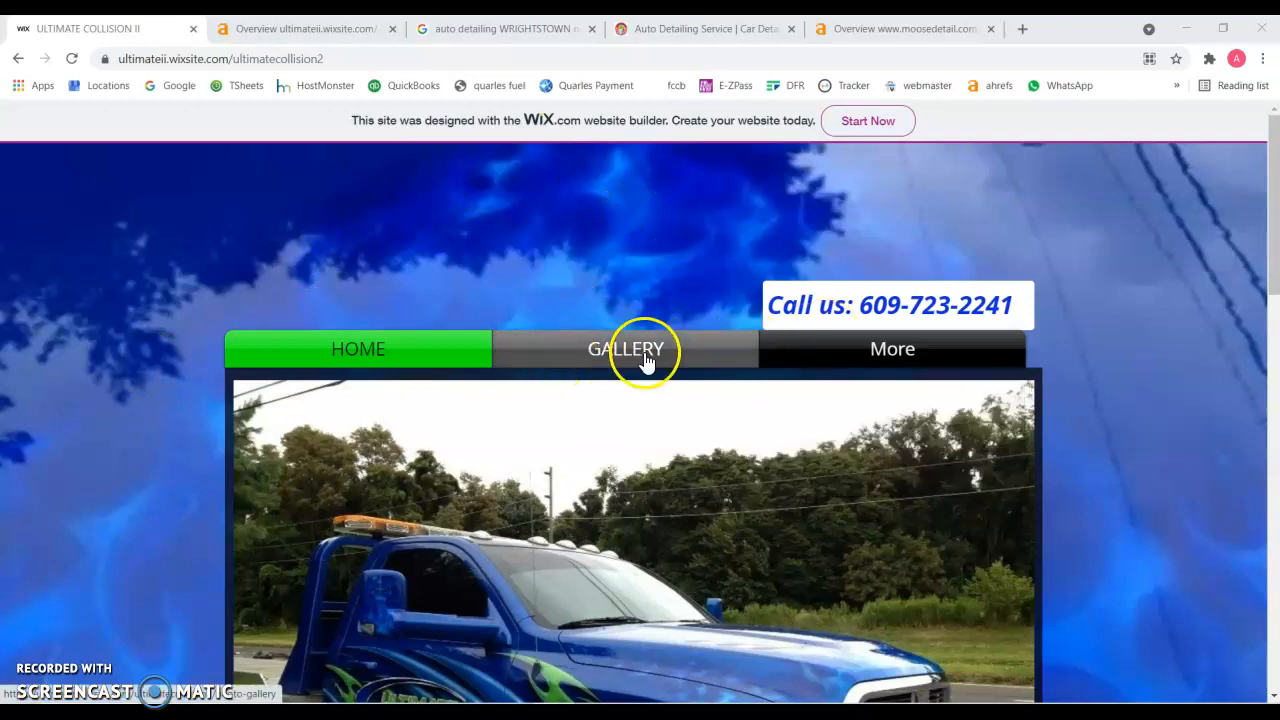
click(626, 348)
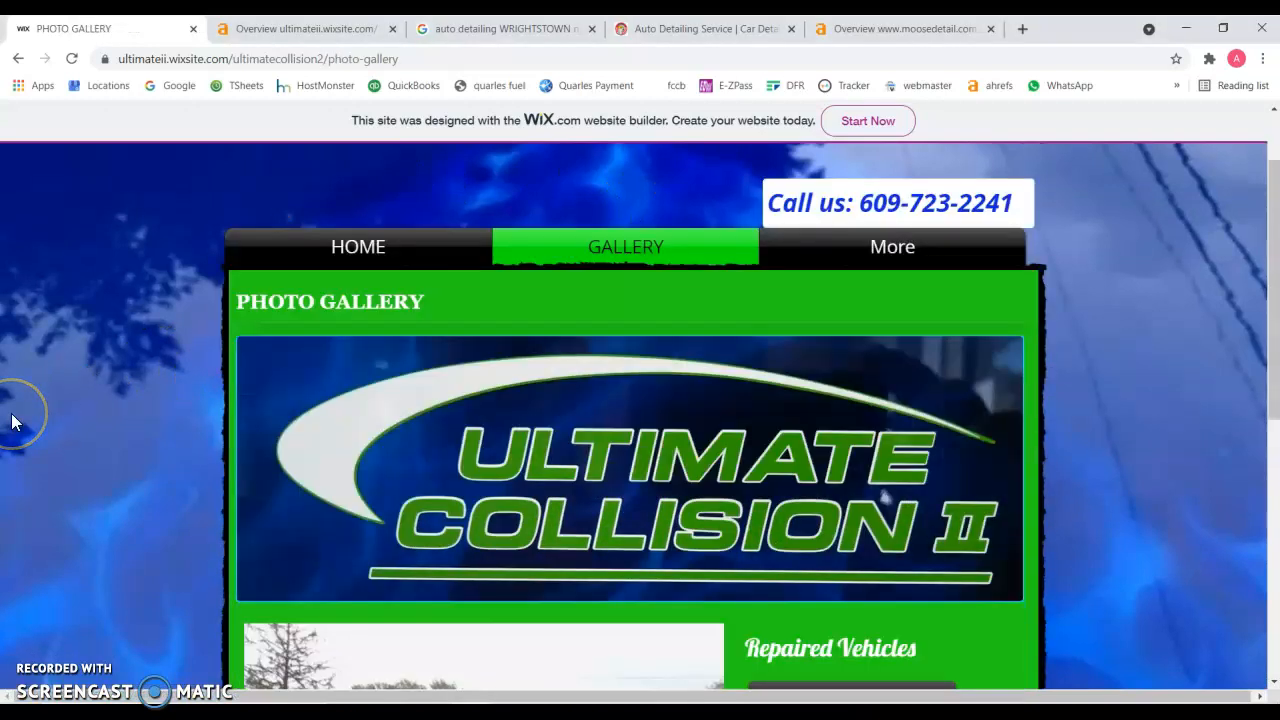
scroll(down, 3)
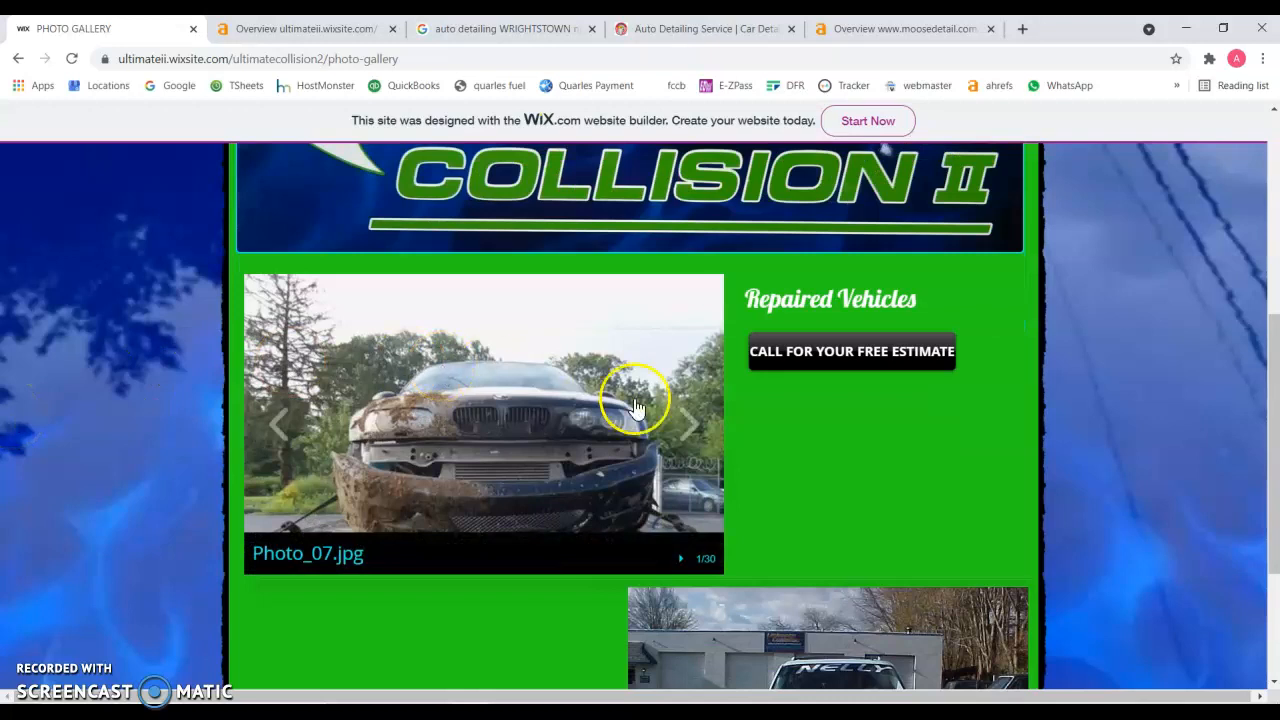
click(690, 424)
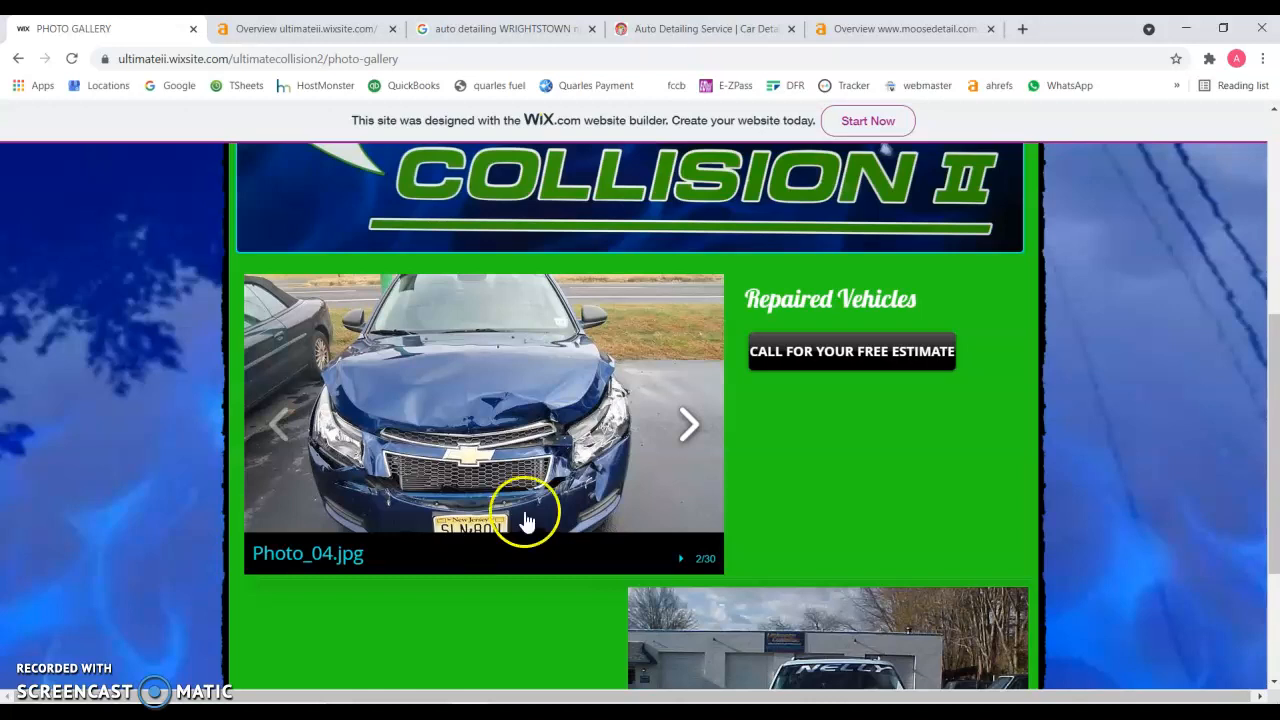
click(689, 424)
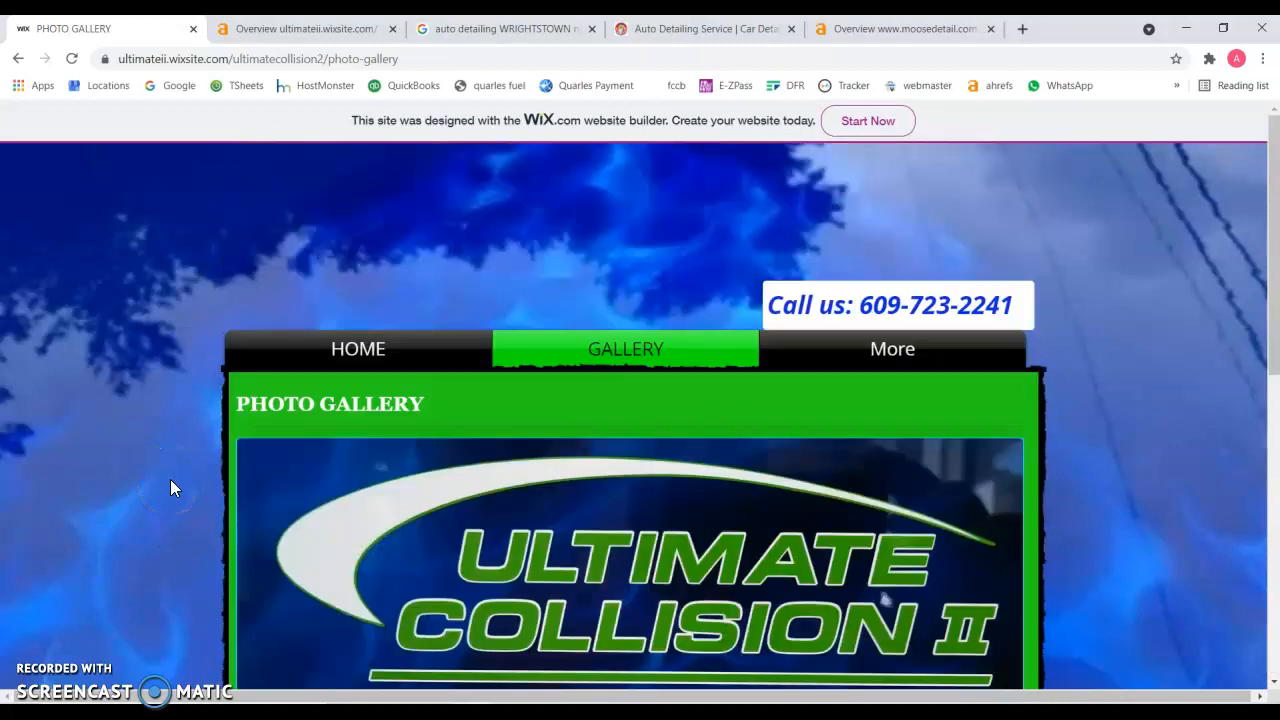
Return to the site's home page, then view the Wix site's Ahrefs overview (DR 94, 18 backlinks).
click(357, 348)
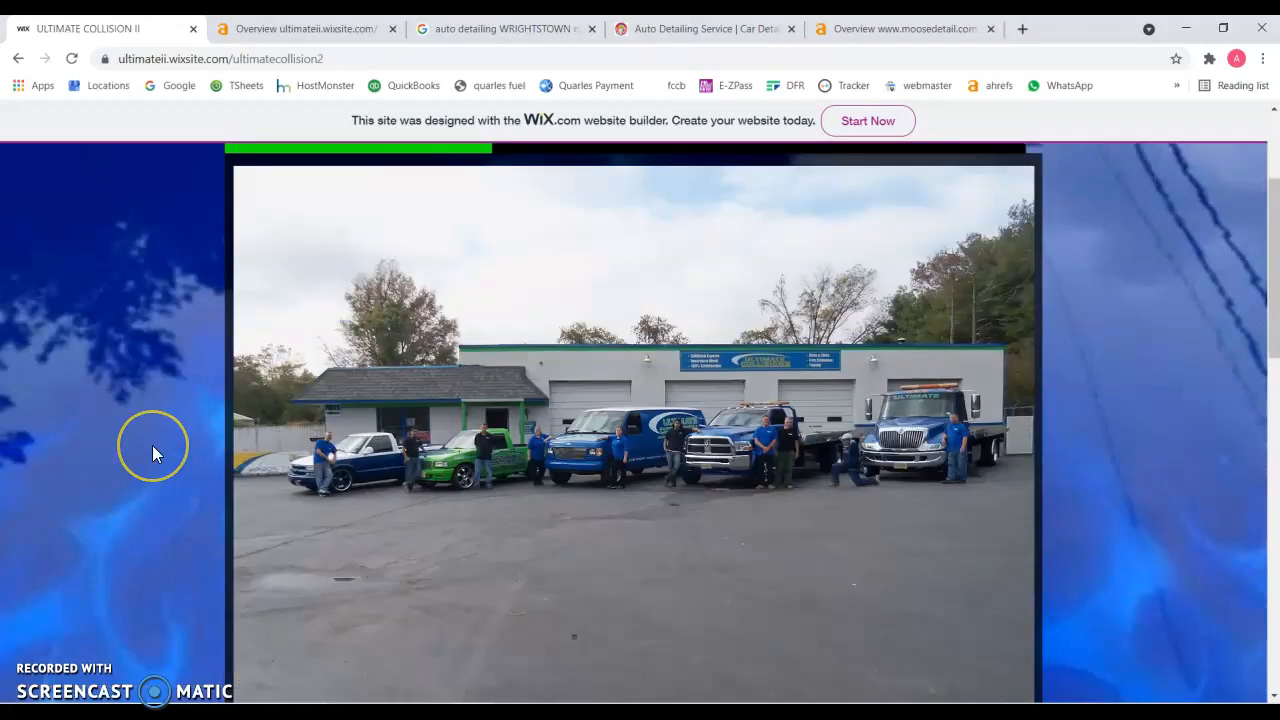
scroll(down, 3)
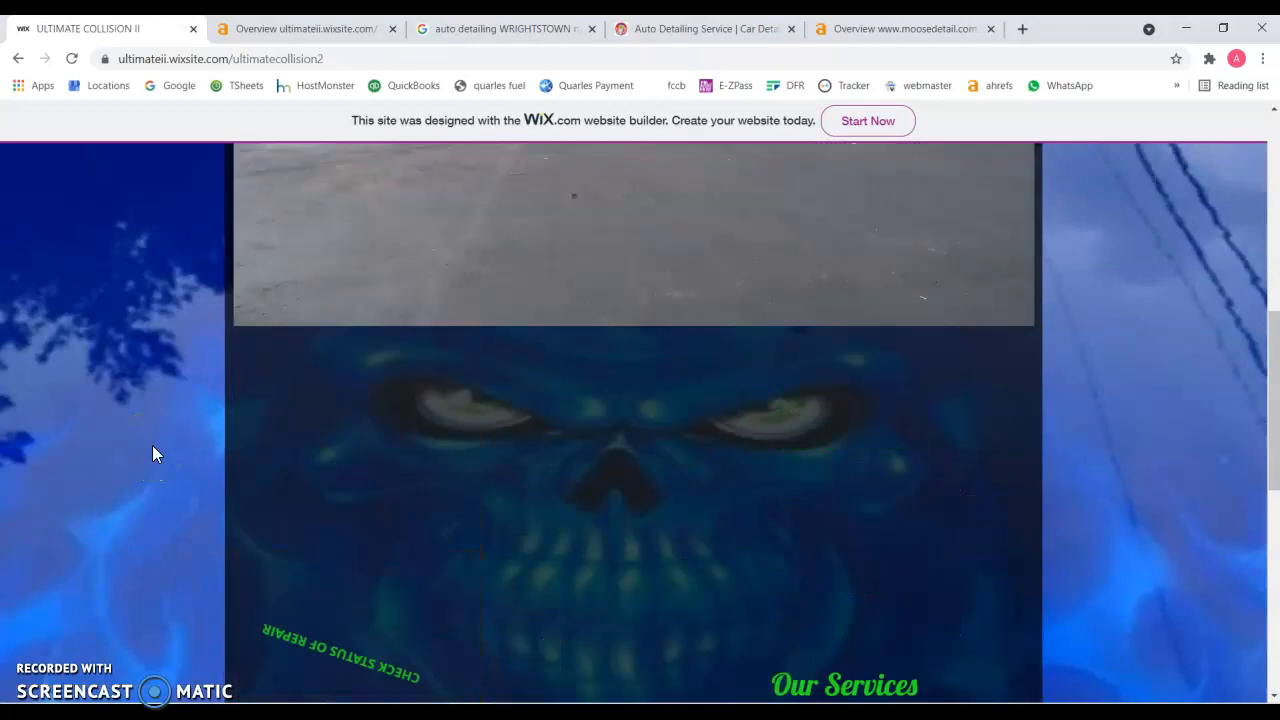
click(305, 28)
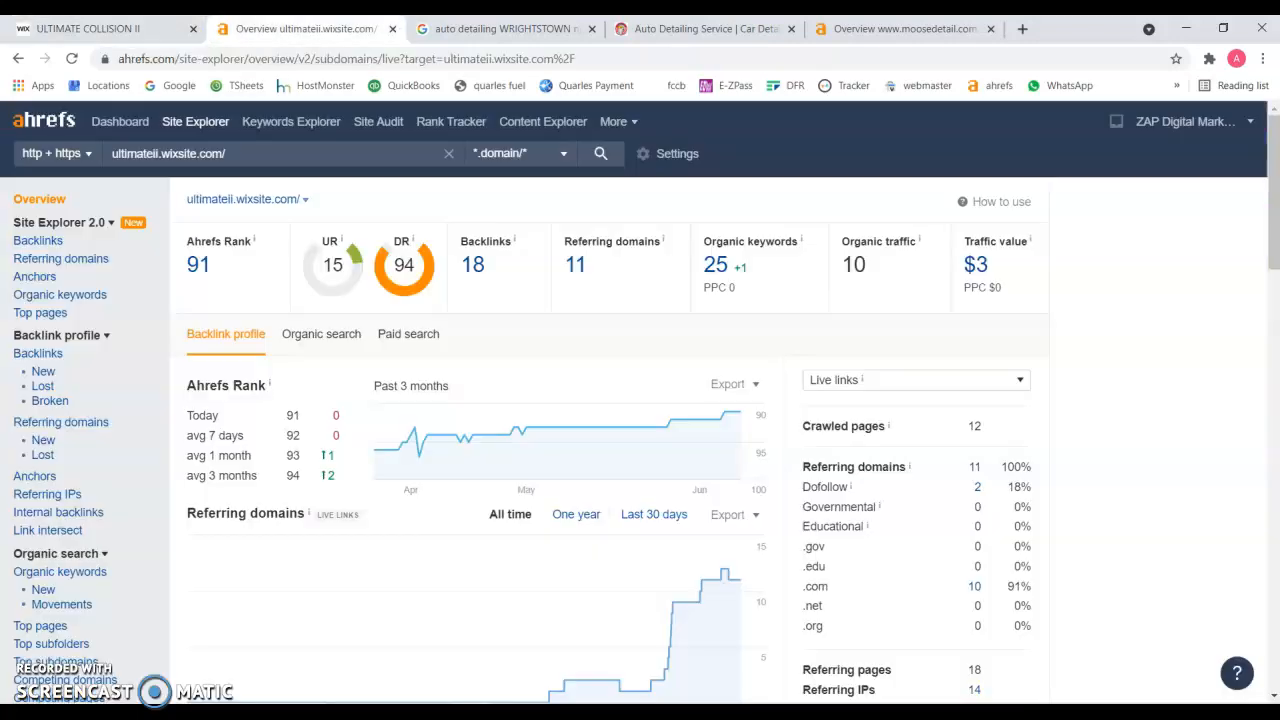
mouse_move(640, 347)
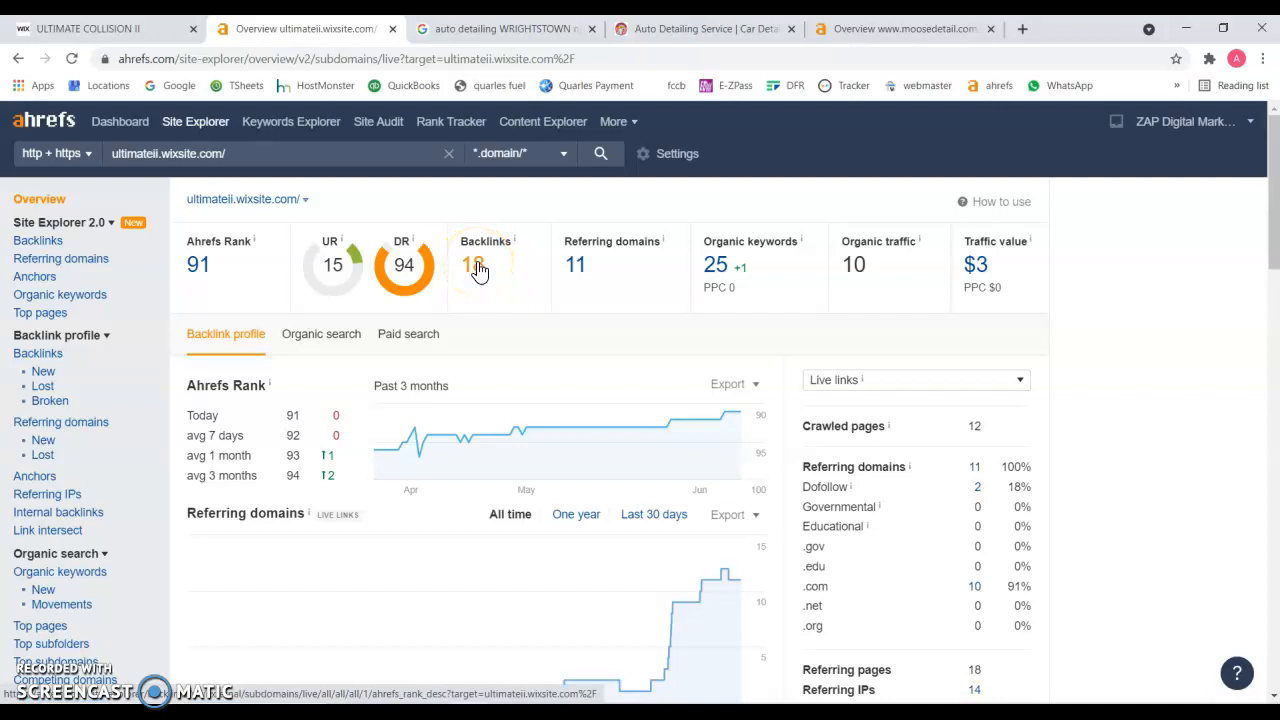
mouse_move(412, 240)
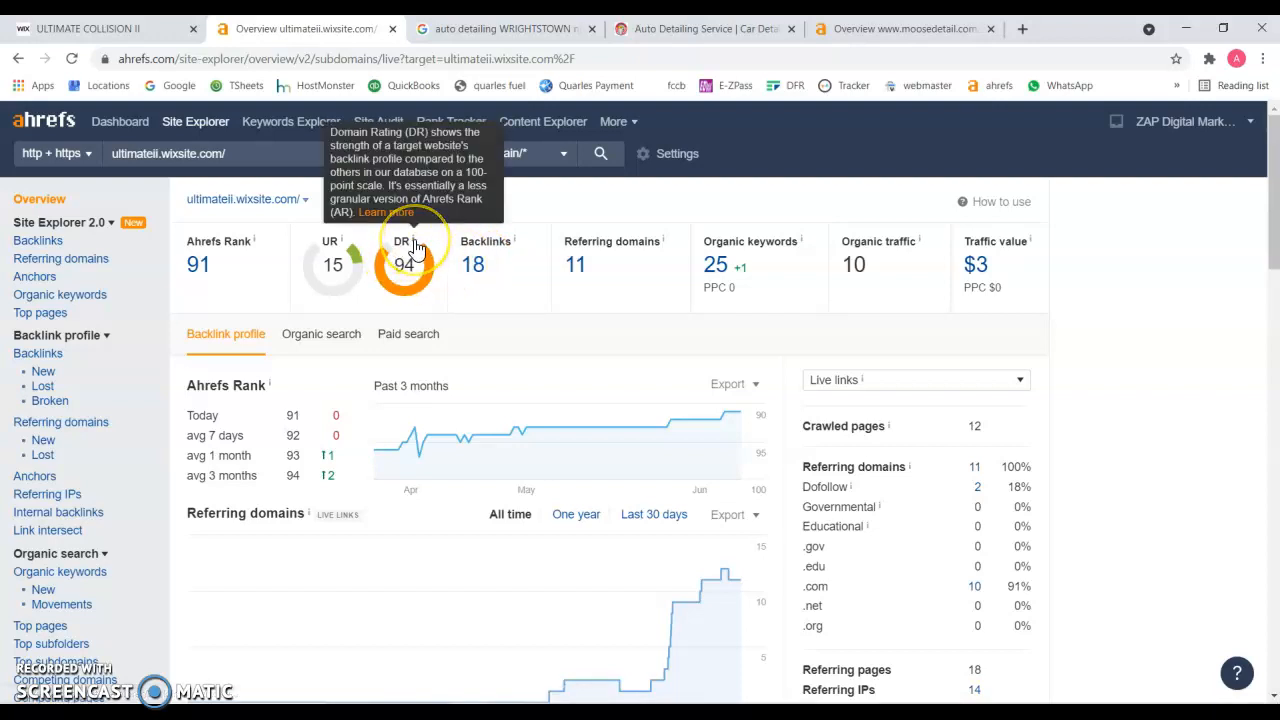
mouse_move(345, 250)
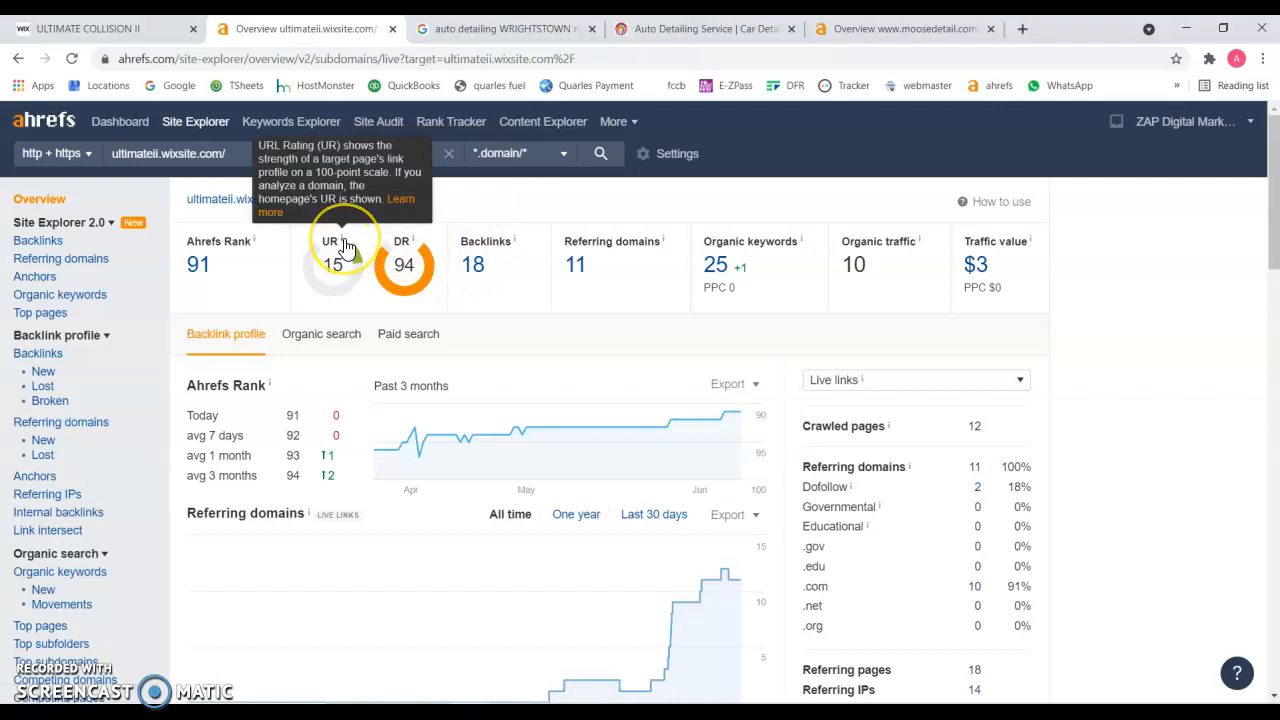
mouse_move(410, 245)
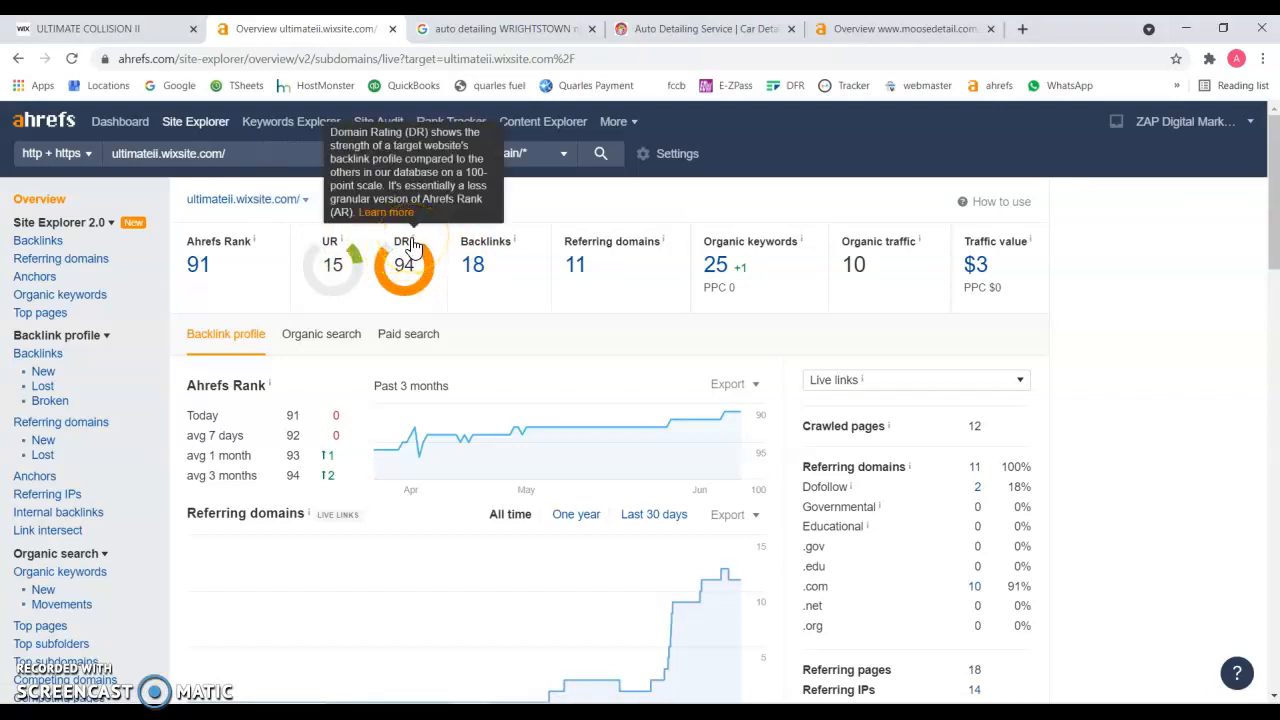
mouse_move(500, 330)
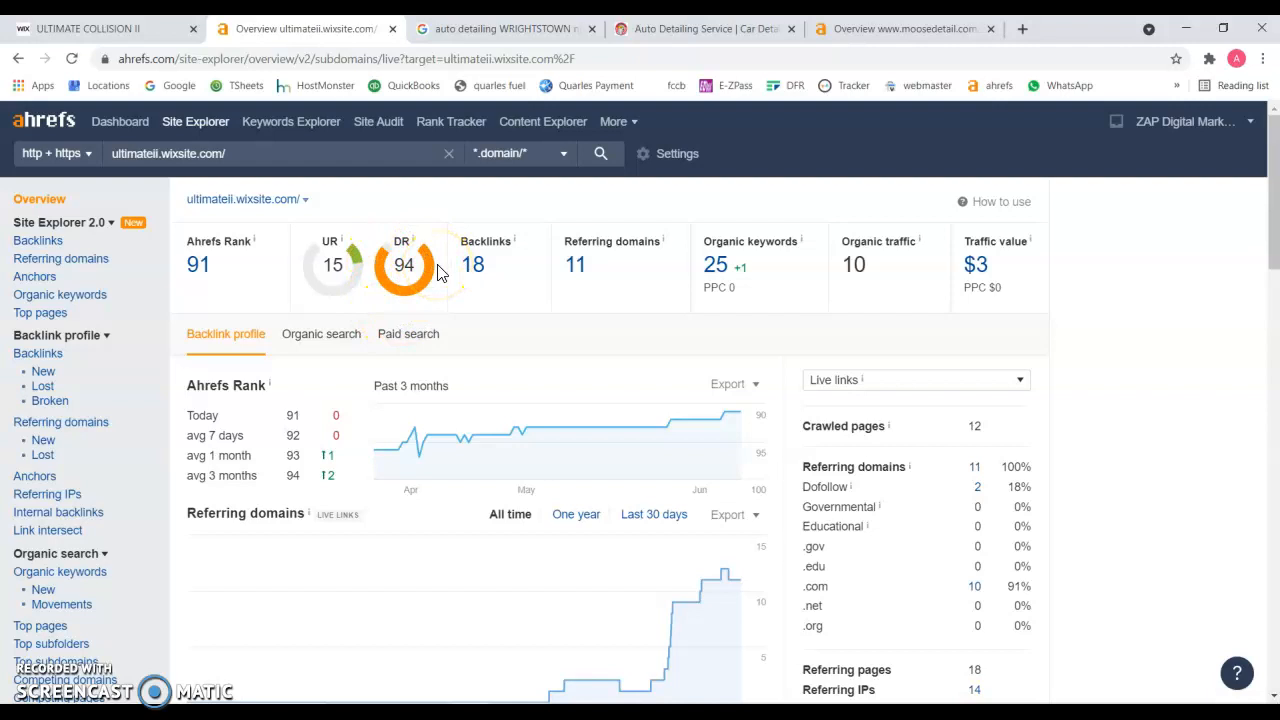
mouse_move(730, 270)
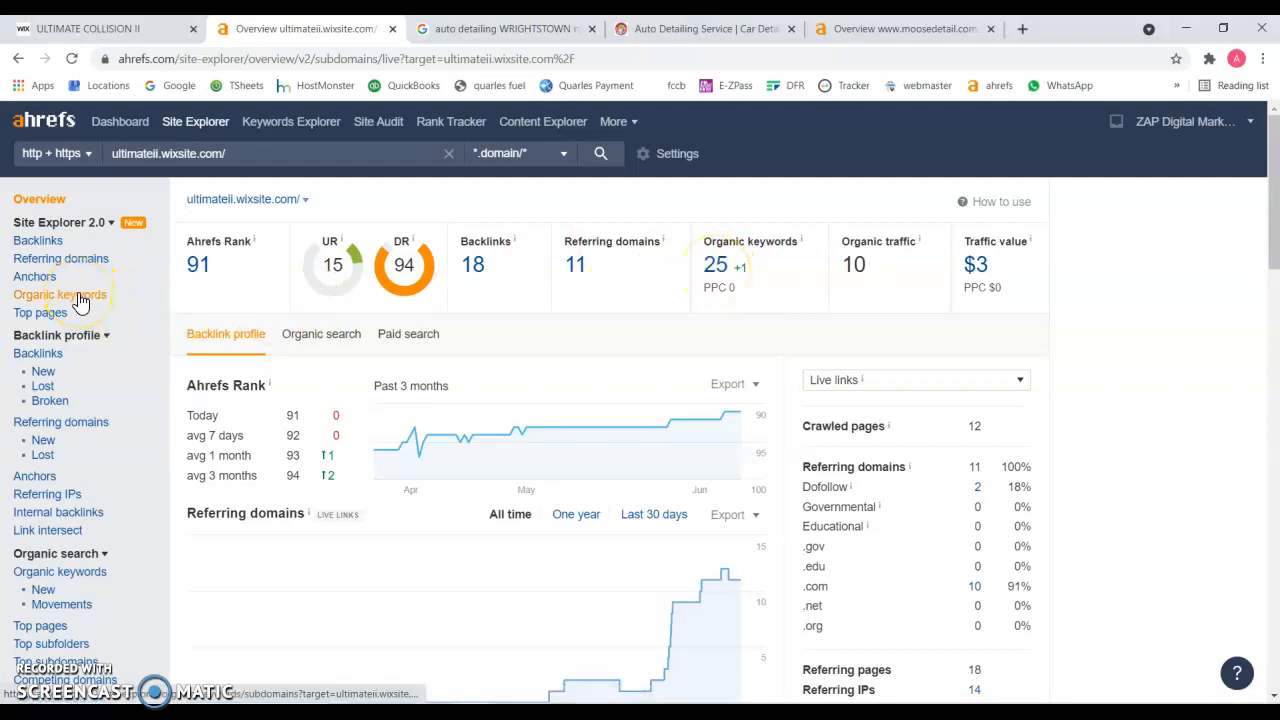
Open the Ahrefs Organic keywords report and scroll through the subdomain's 23 ranking keywords.
click(59, 294)
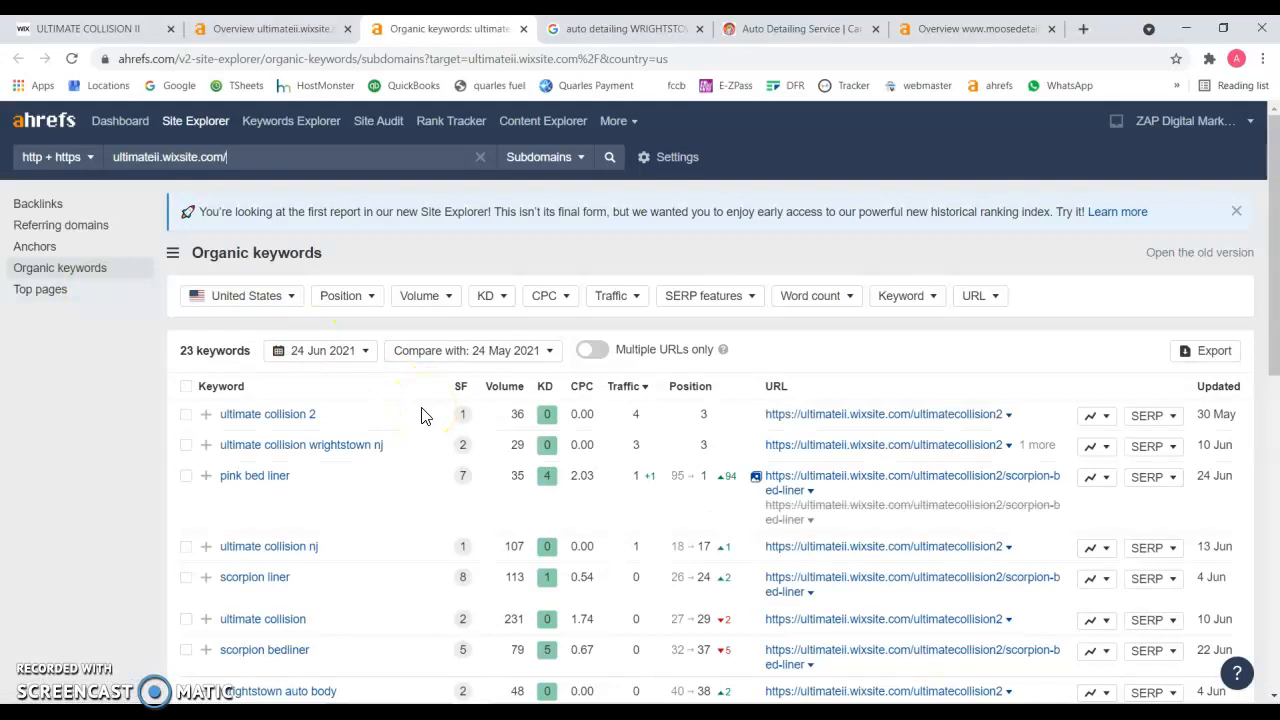
scroll(down, 3)
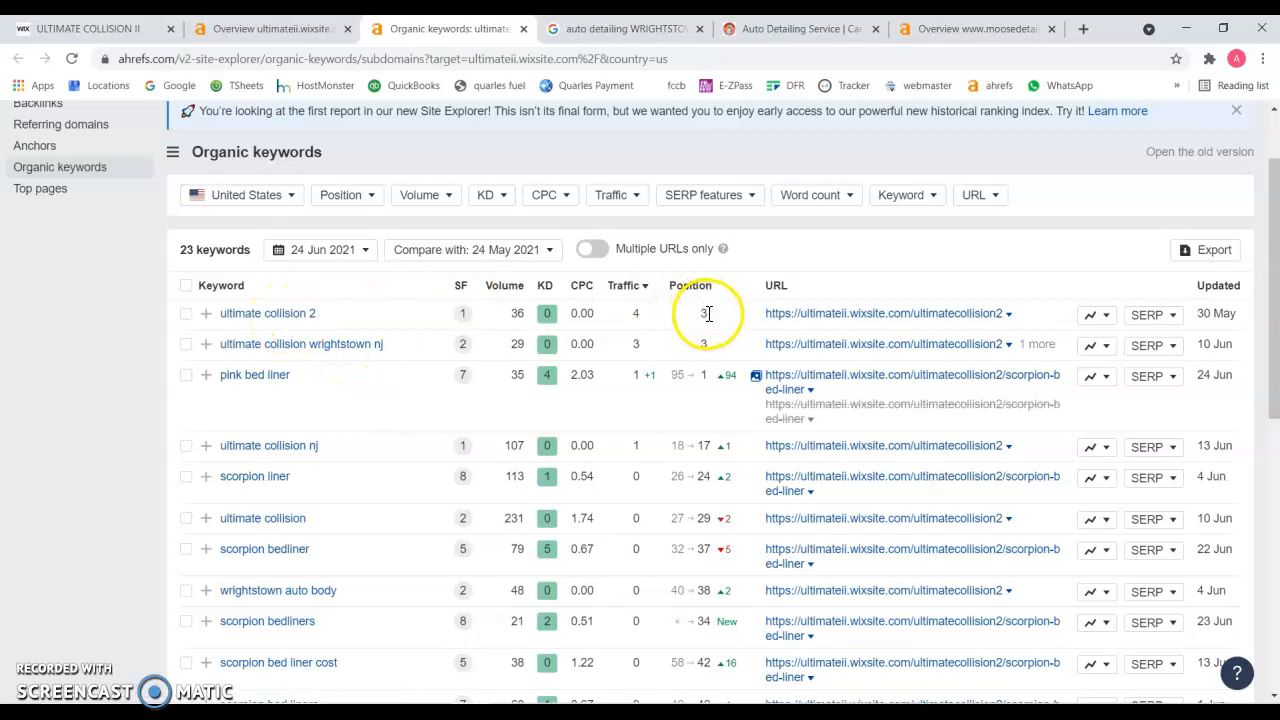
mouse_move(378, 490)
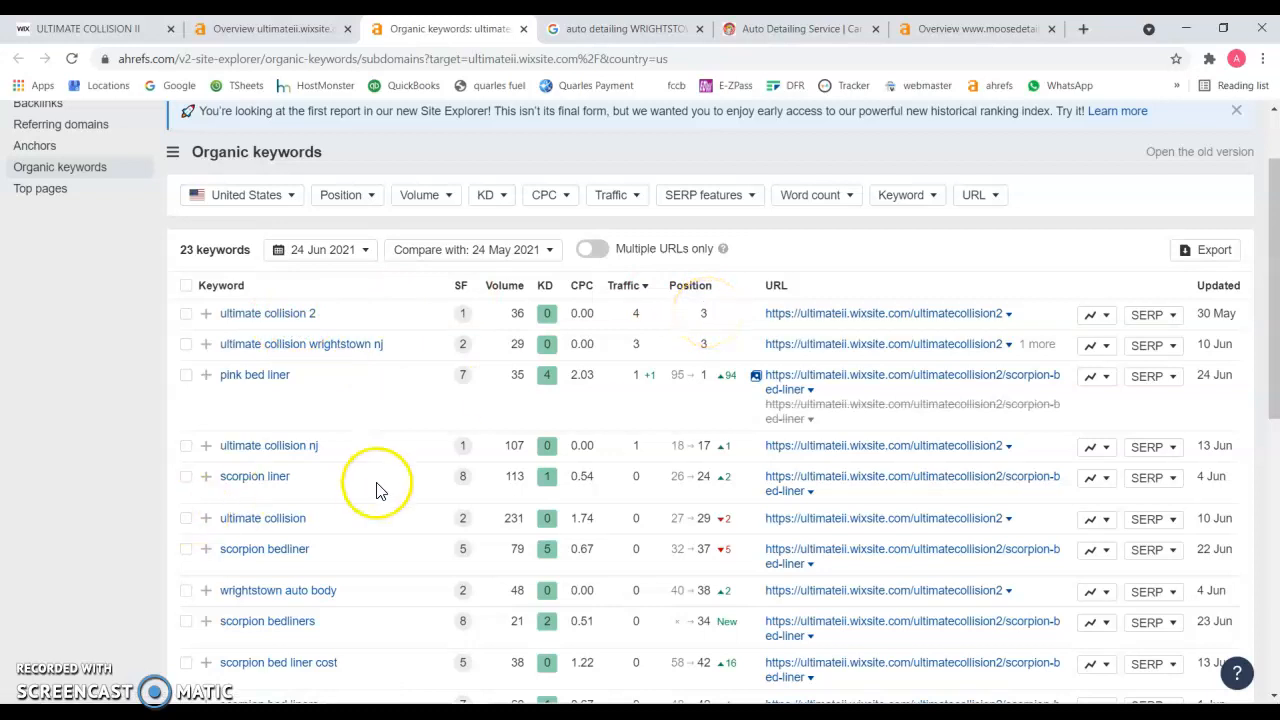
mouse_move(268, 445)
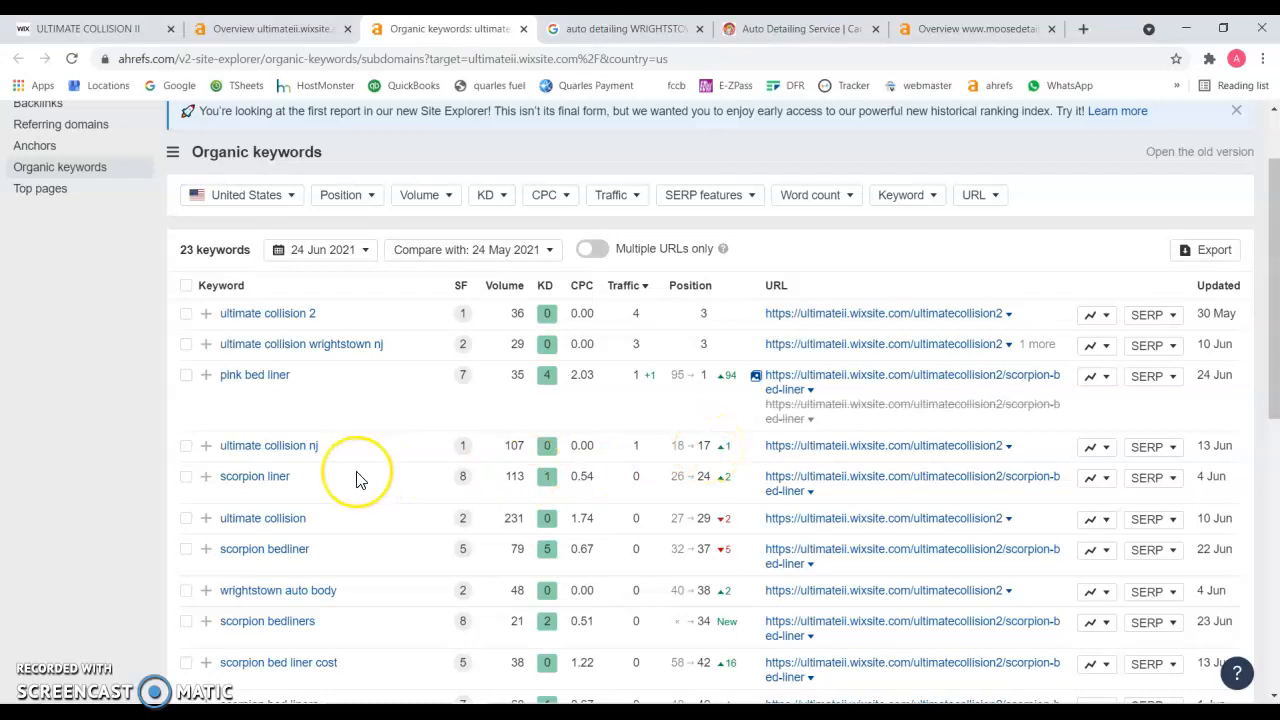
scroll(down, 3)
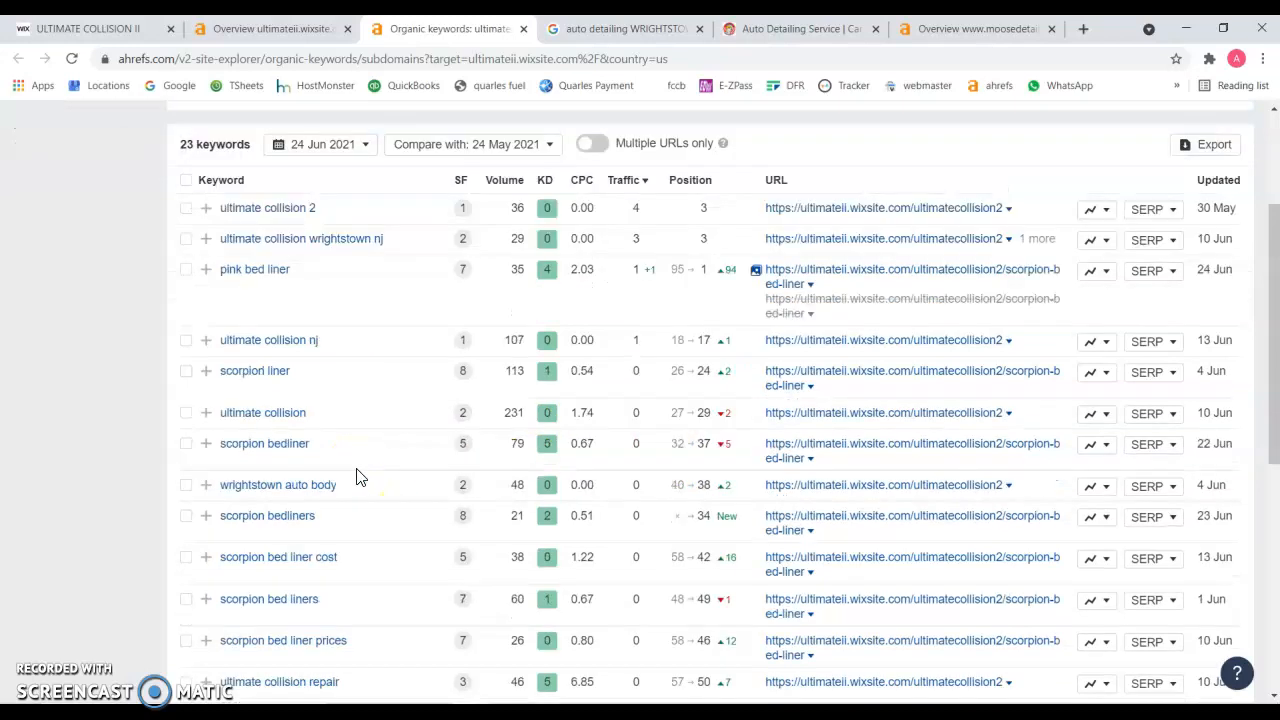
scroll(down, 3)
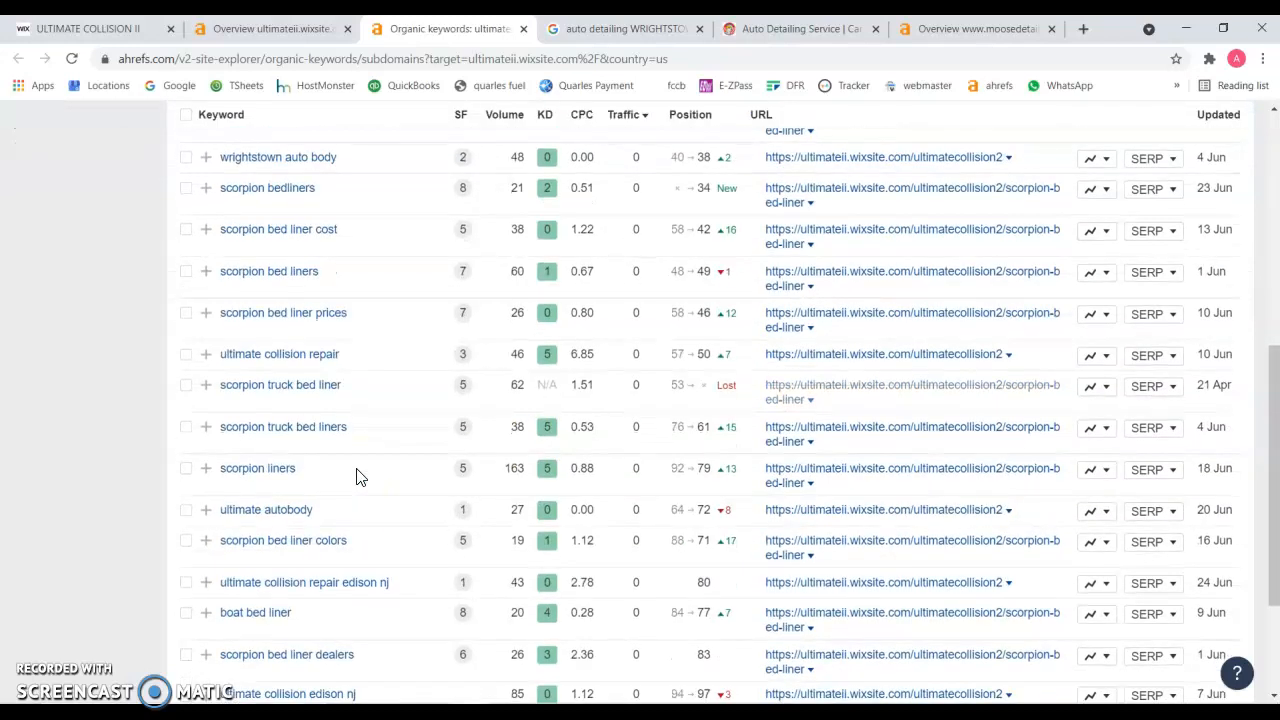
scroll(down, 3)
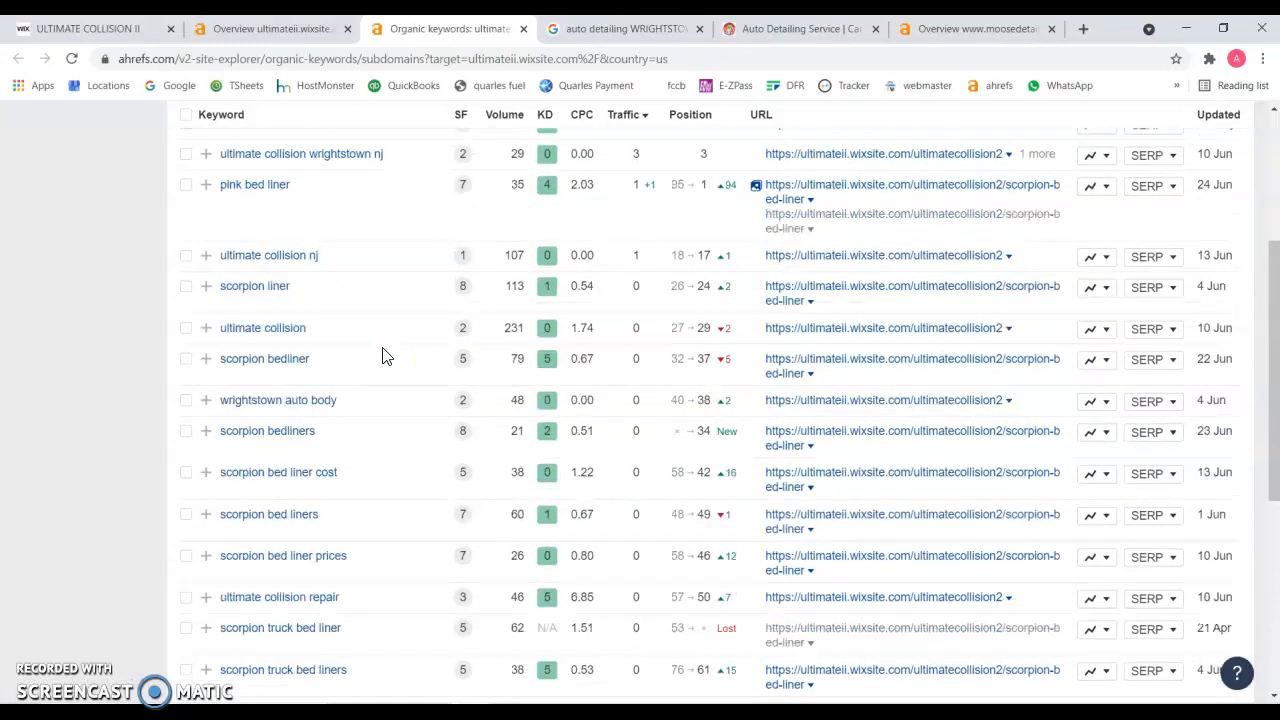
scroll(down, 3)
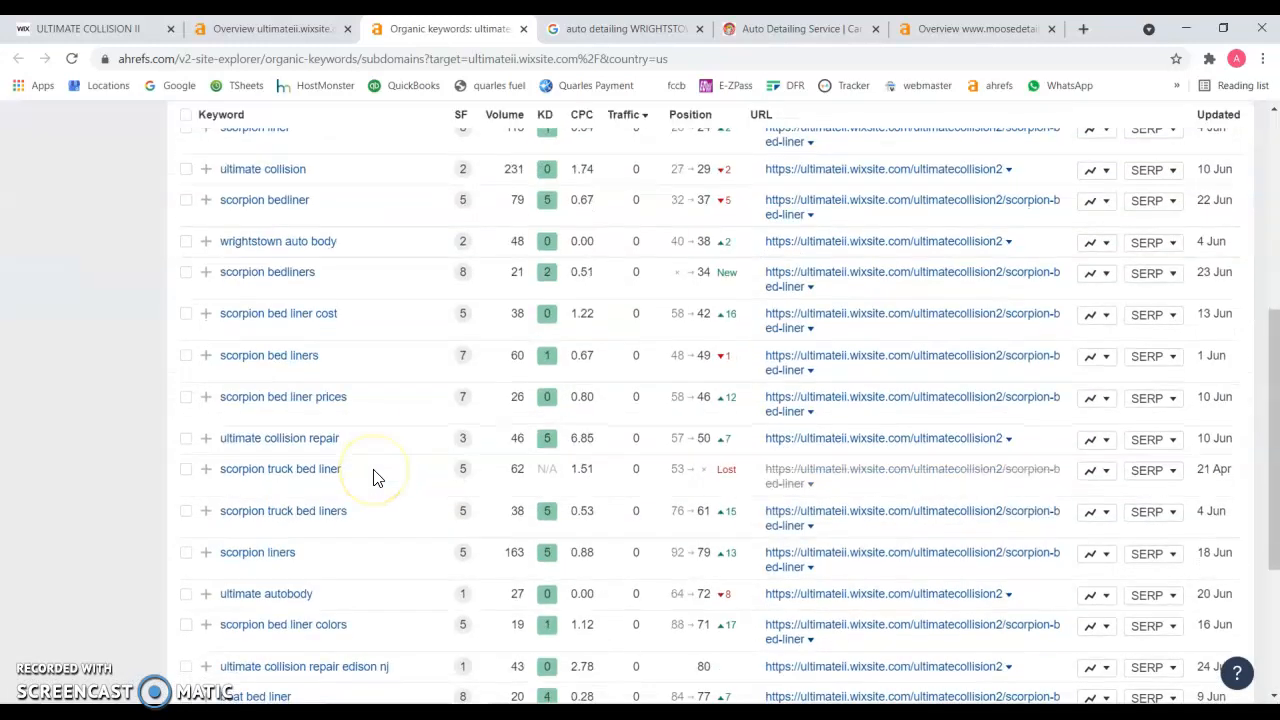
scroll(up, 3)
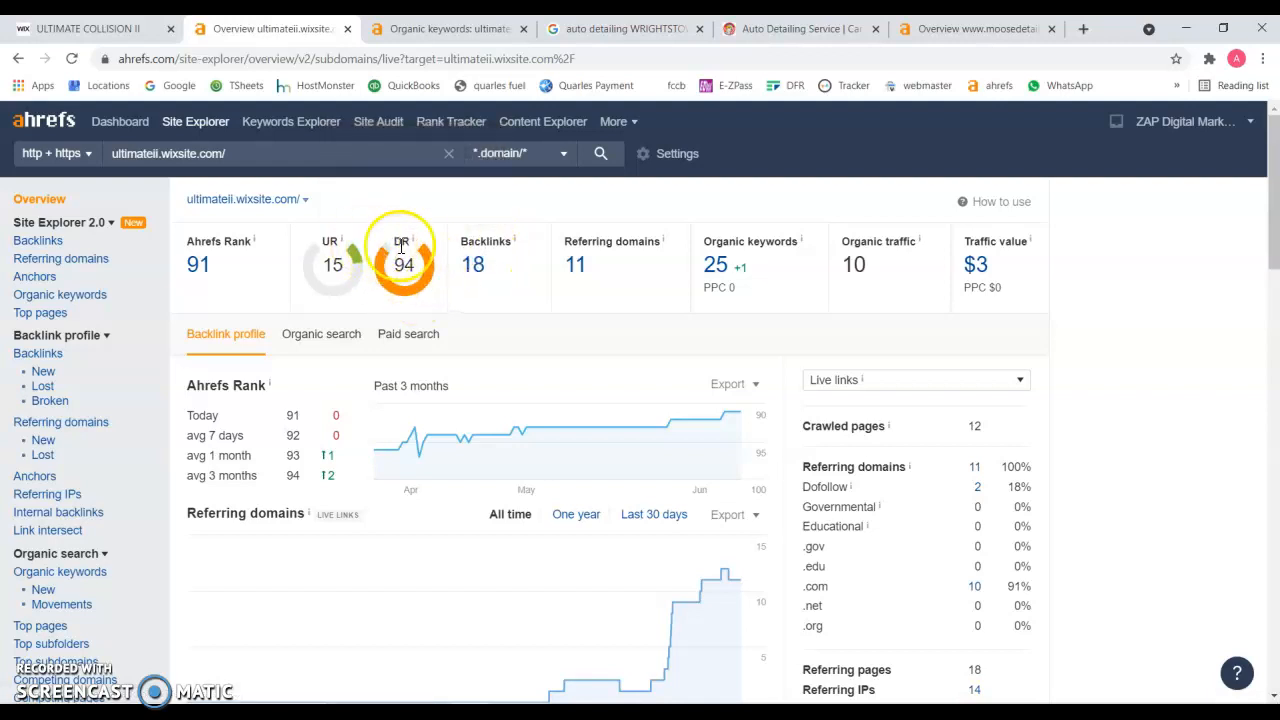
mouse_move(405, 245)
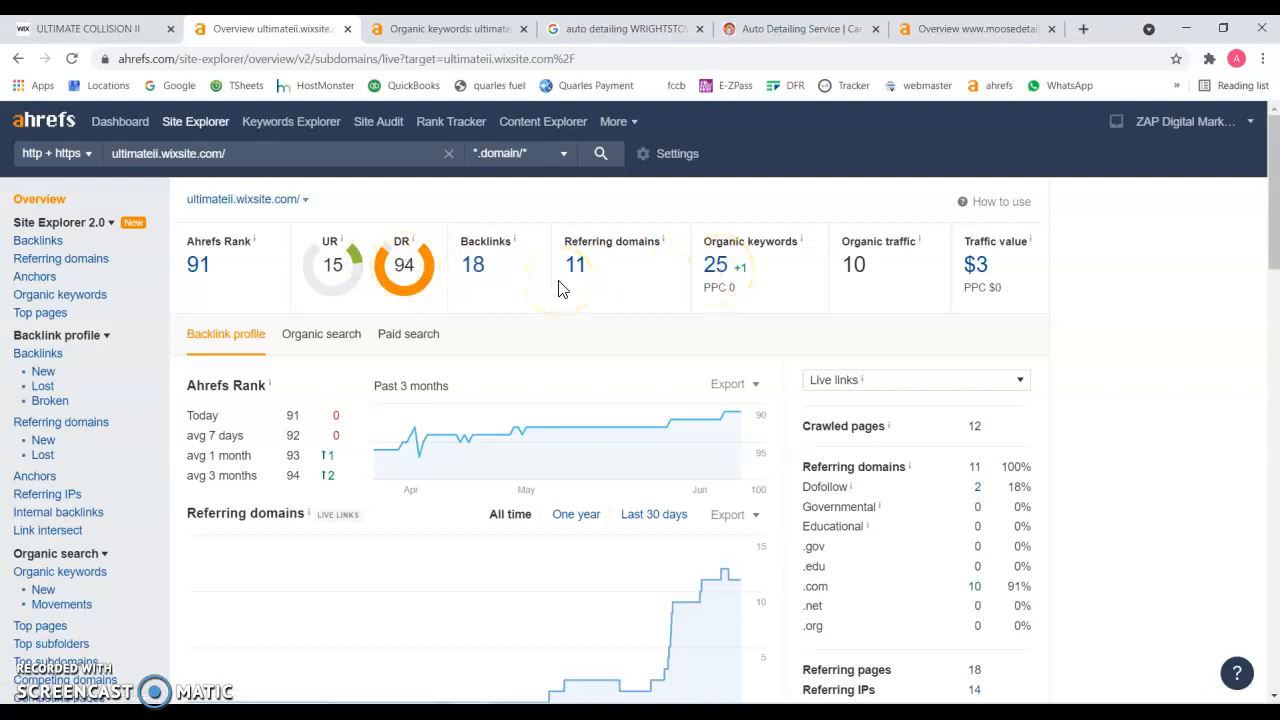
Pass by the Ultimate Collision II site and scroll the 'auto detailing Wrightstown' Google local pack.
click(90, 28)
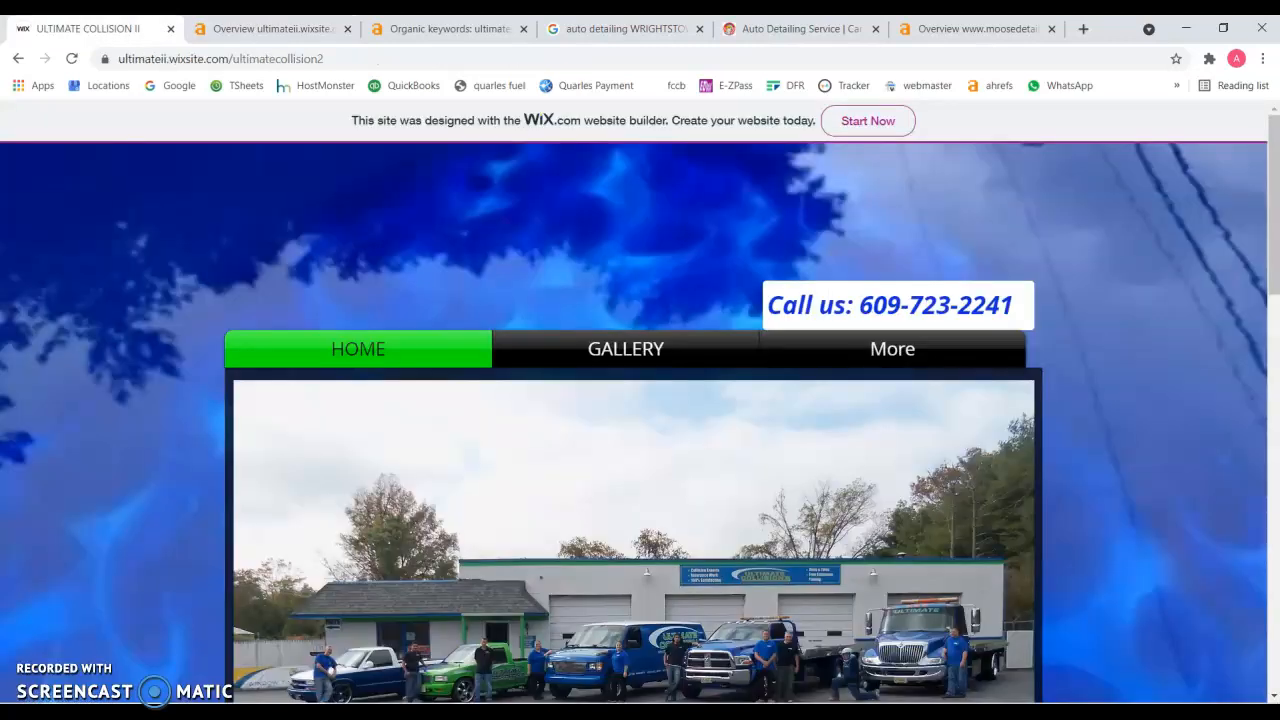
click(625, 28)
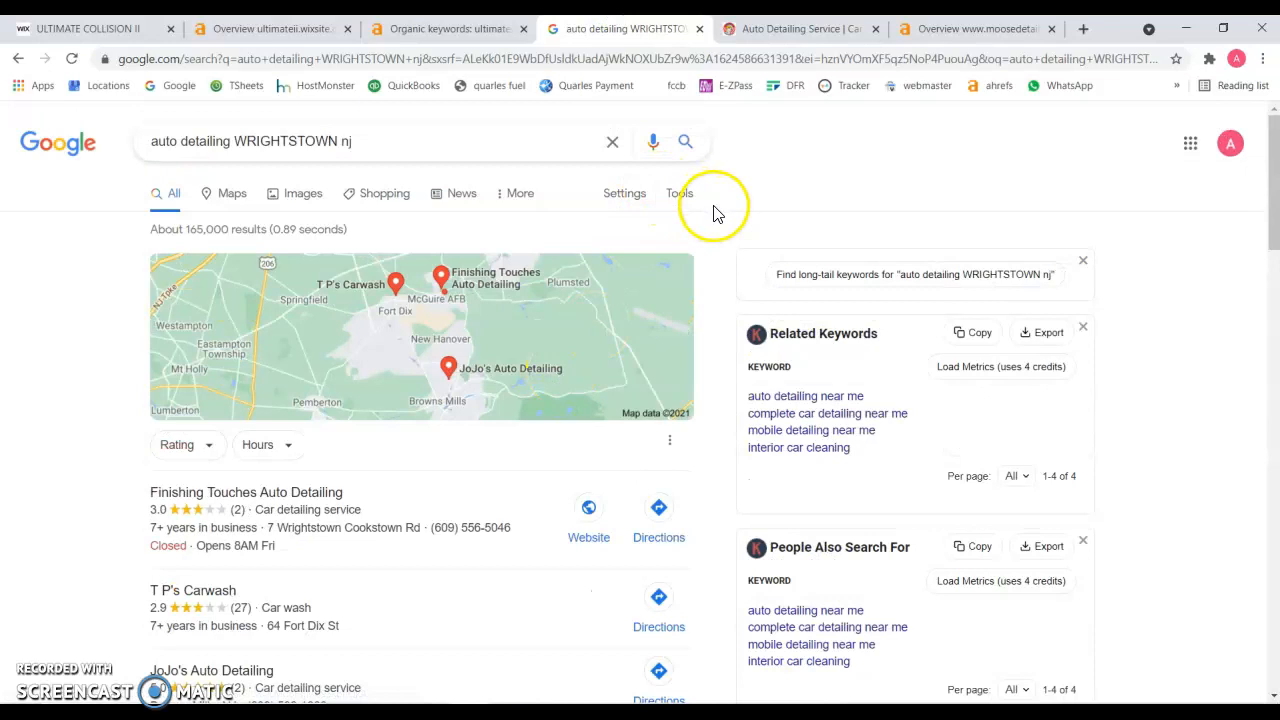
mouse_move(88, 260)
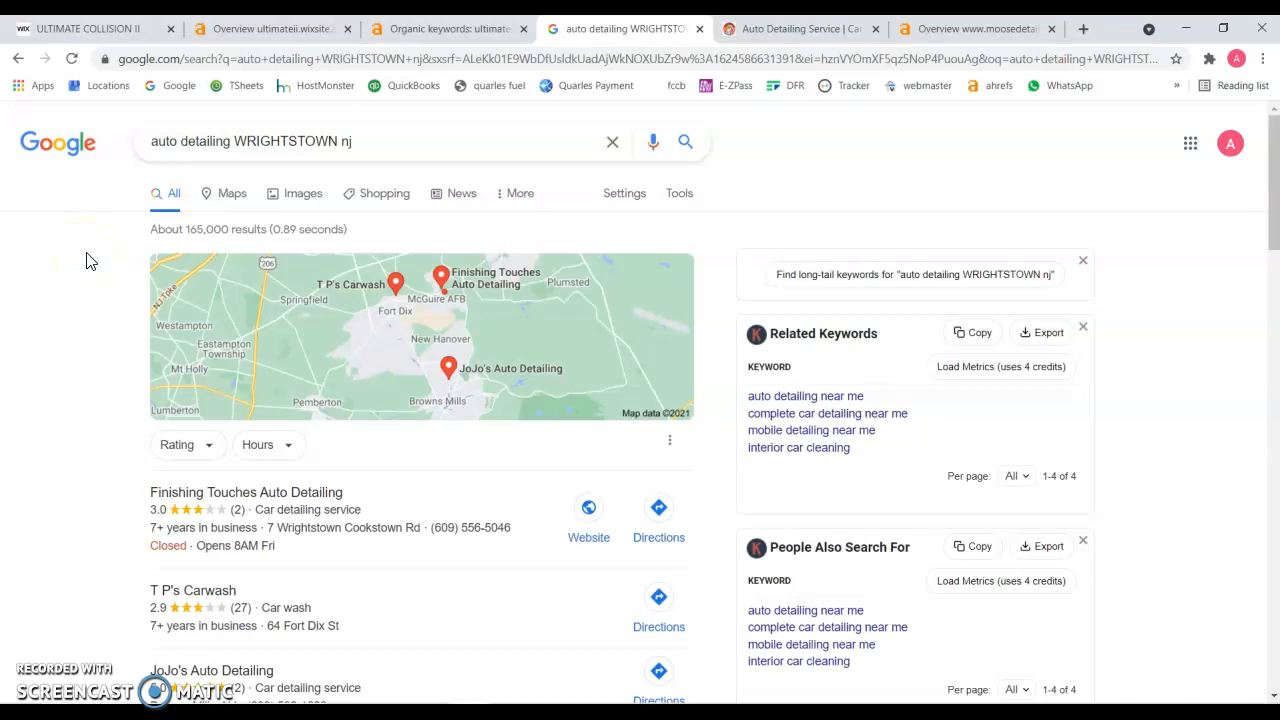
scroll(down, 3)
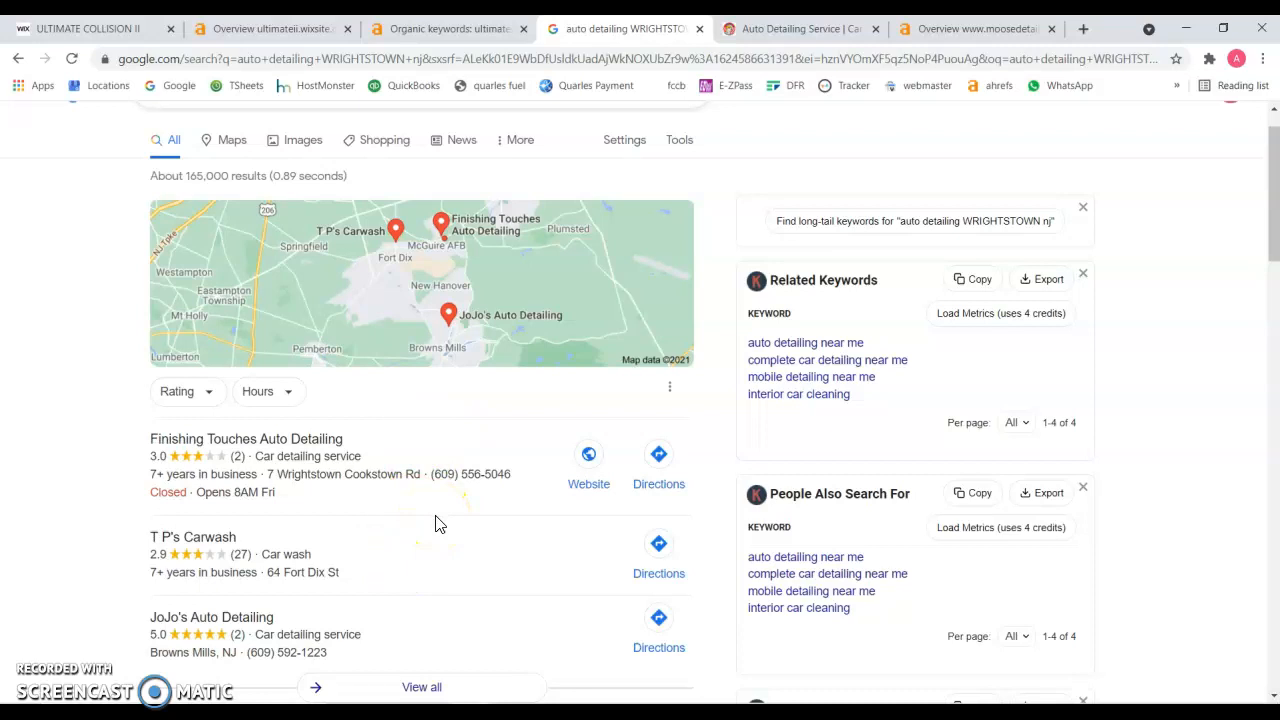
scroll(down, 3)
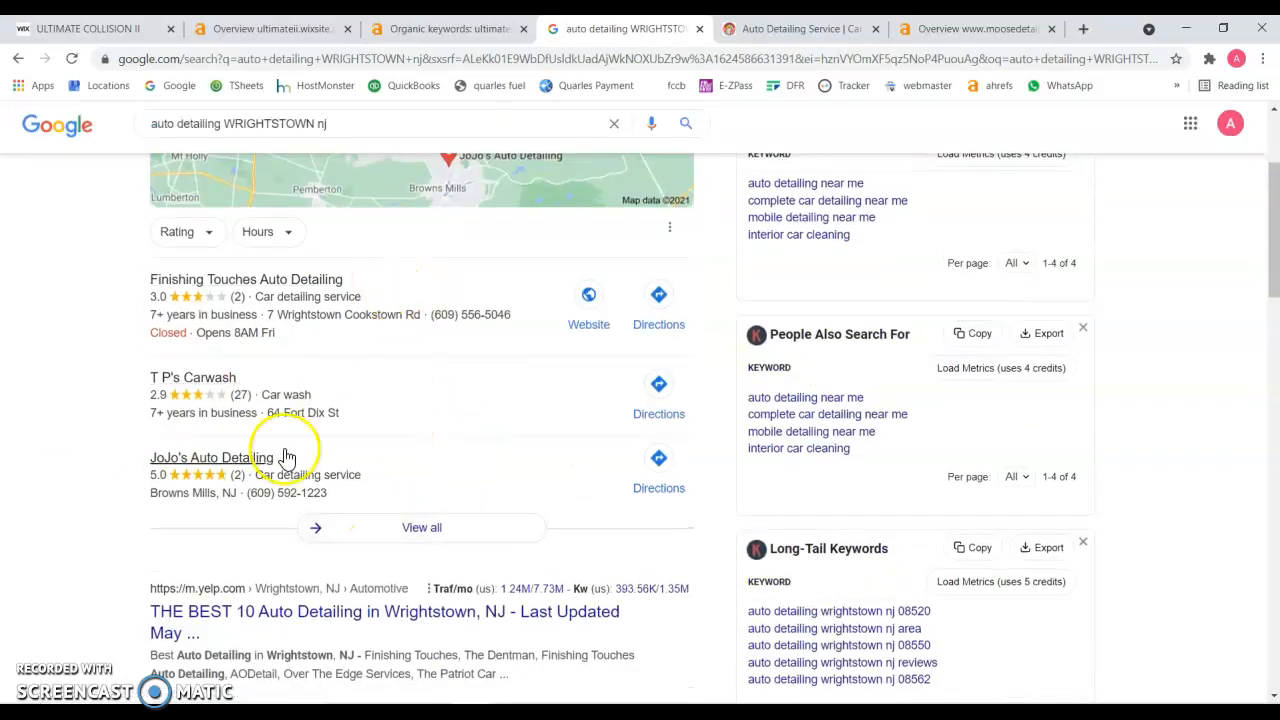
mouse_move(483, 390)
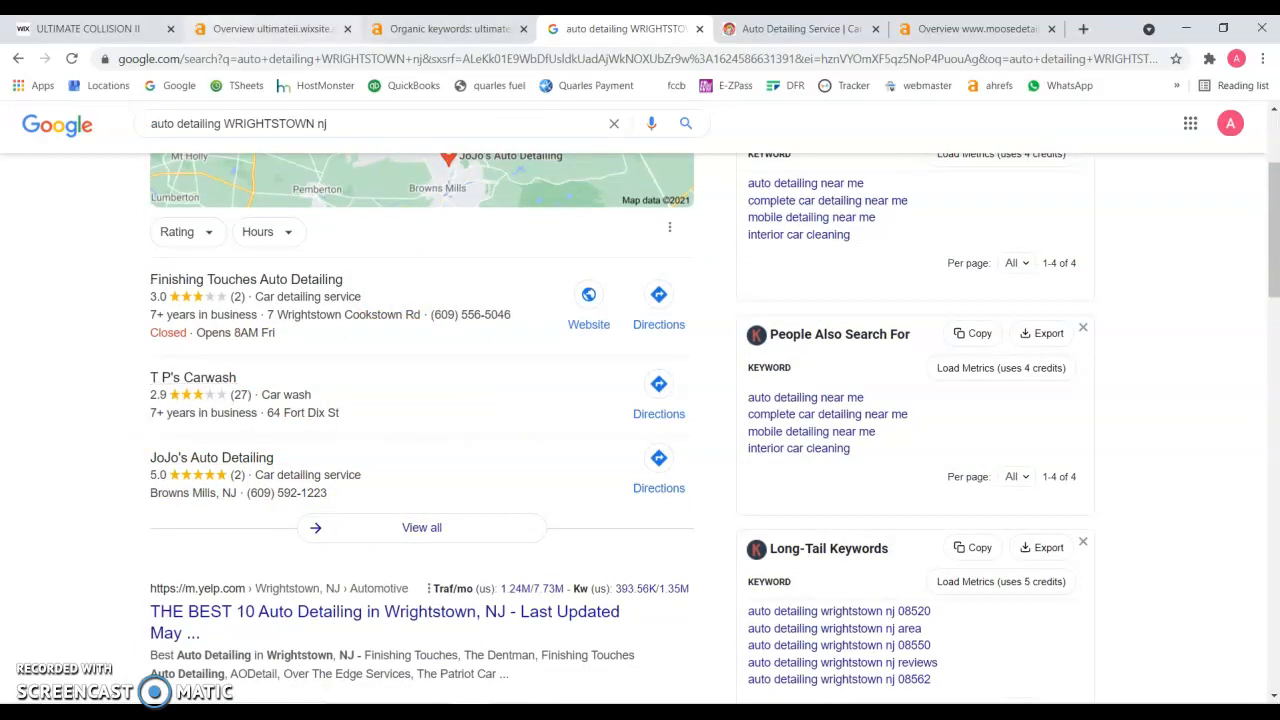
Recheck the ultimateii.wixsite.com Ahrefs overview, then scroll the Wrightstown search results further.
click(270, 28)
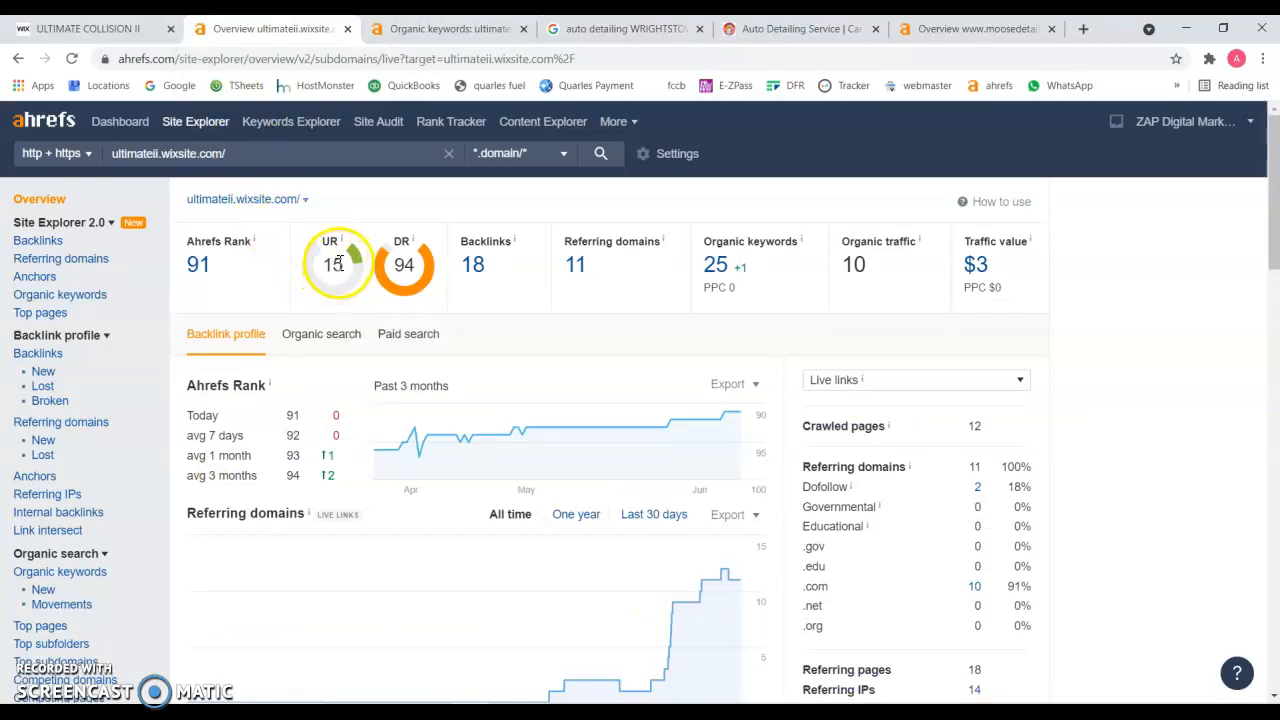
click(620, 28)
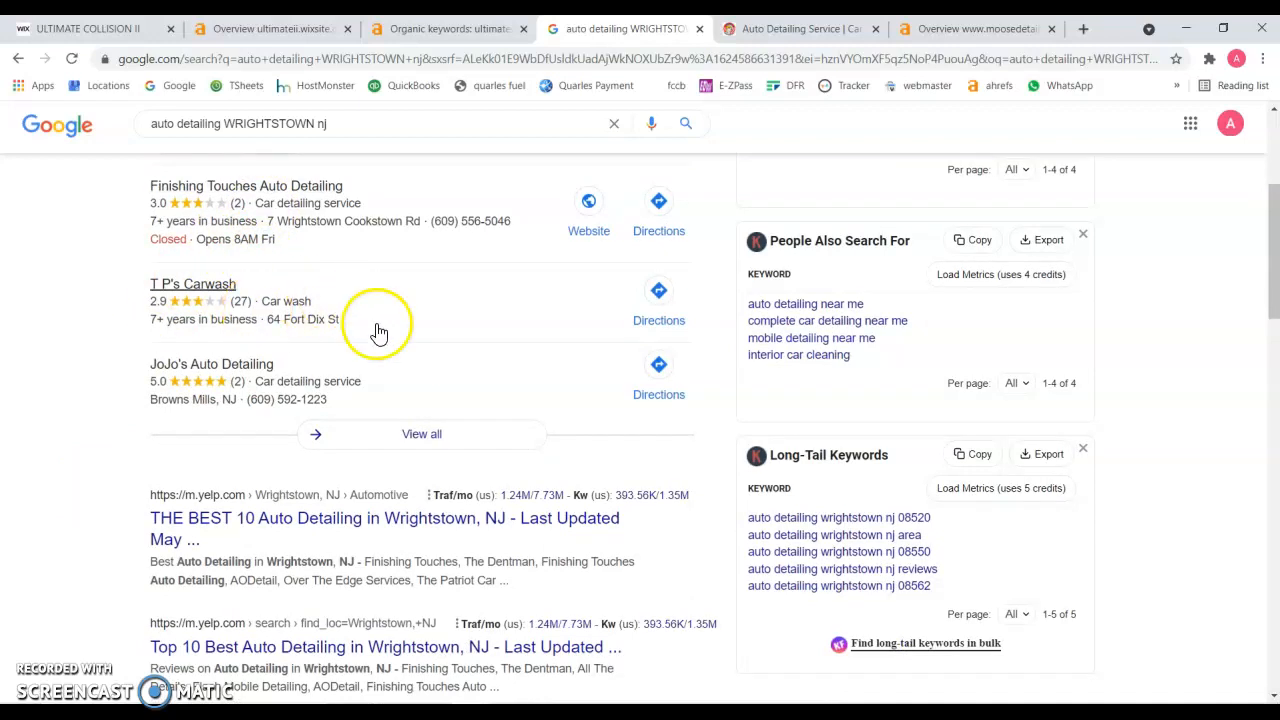
mouse_move(463, 320)
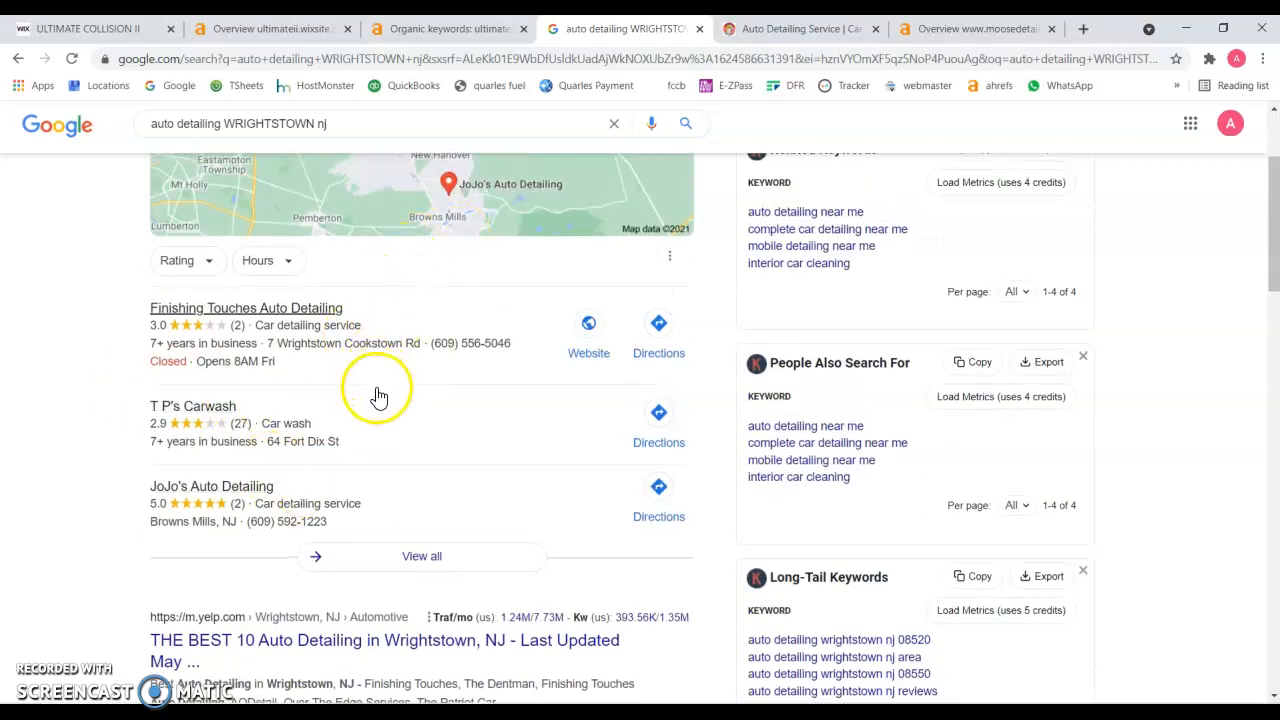
scroll(down, 3)
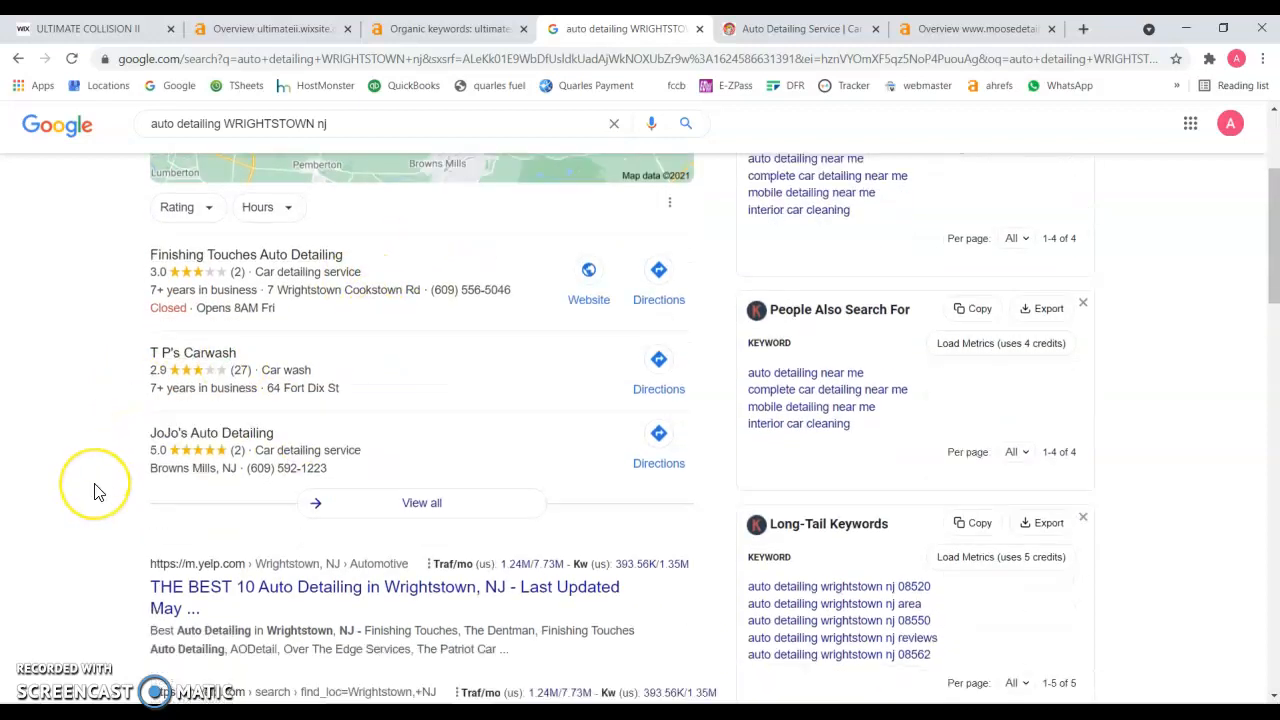
Scroll past the Yelp and Moose Detail results and view the Moose Auto Detailing homepage.
scroll(down, 3)
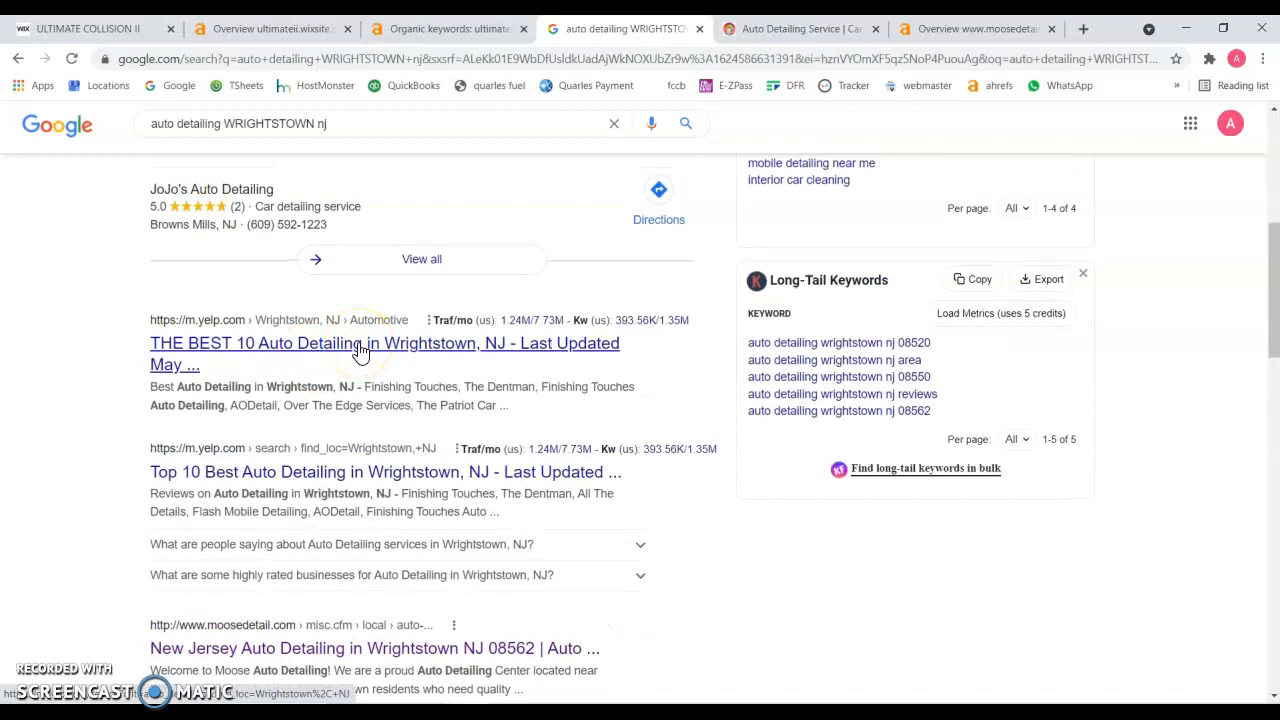
click(258, 357)
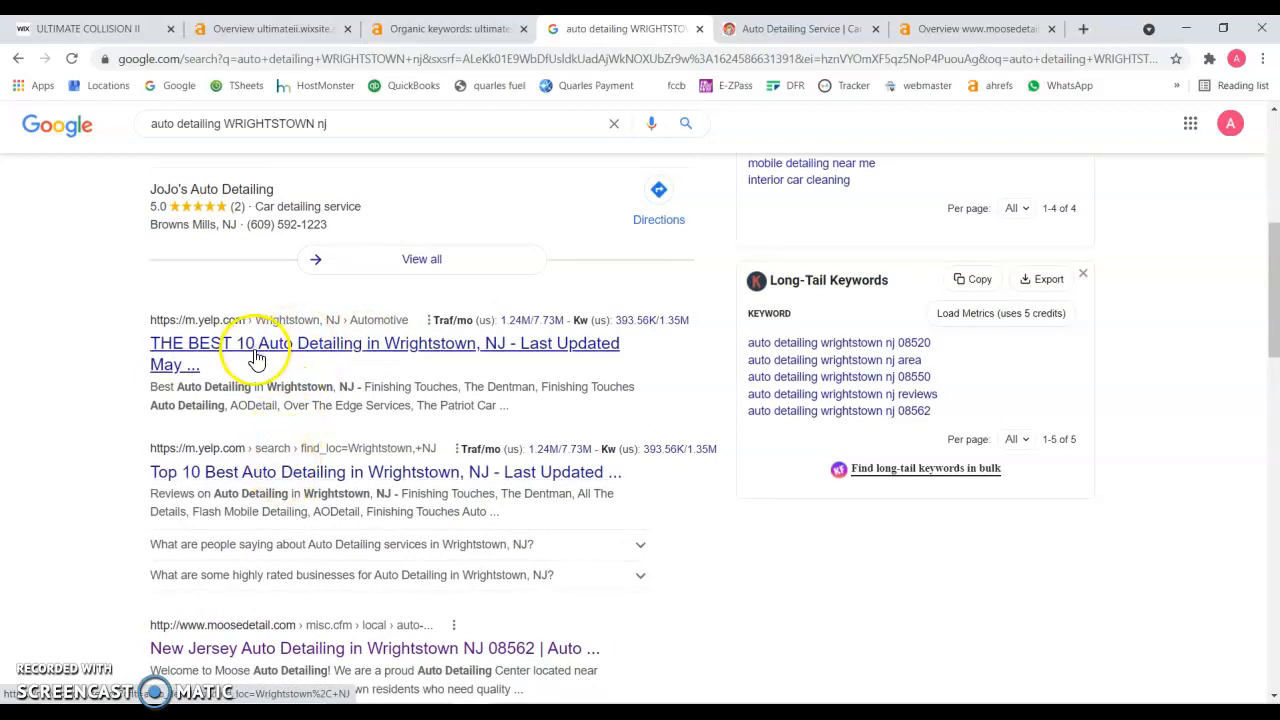
mouse_move(255, 457)
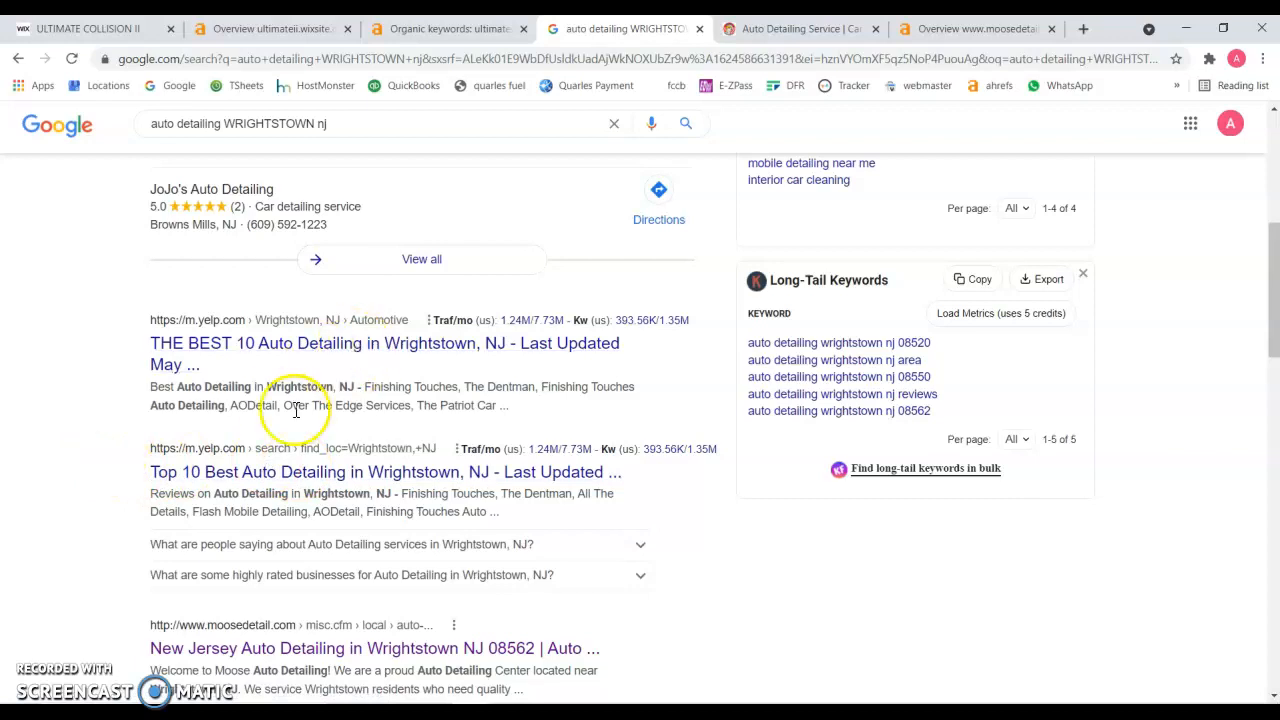
scroll(down, 3)
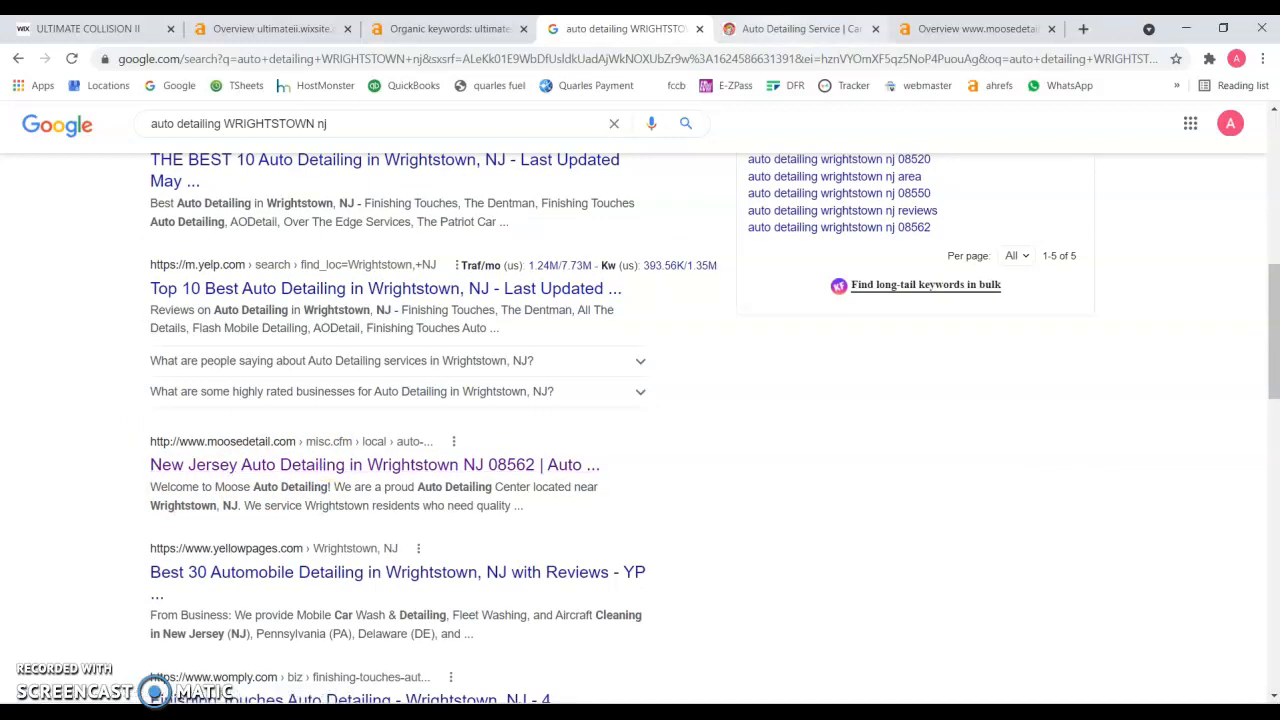
click(795, 28)
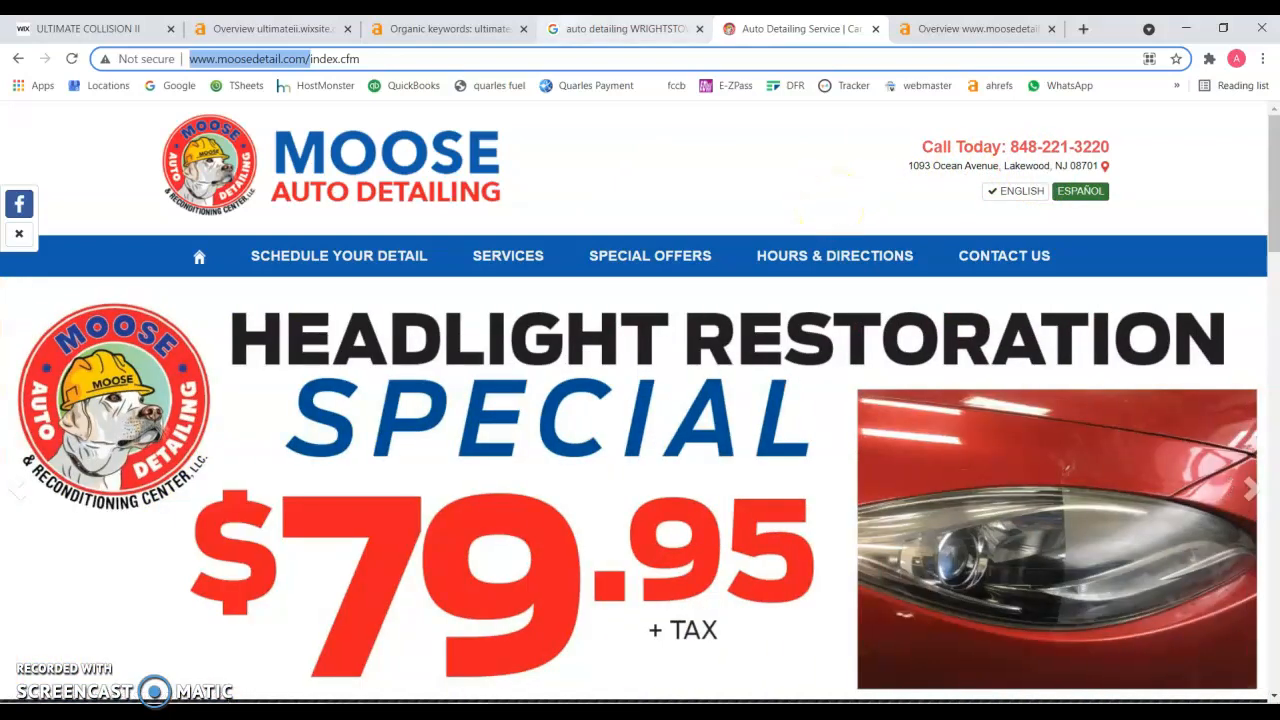
Return to the Wrightstown auto detailing results and scroll down to the related searches and page numbers.
click(620, 28)
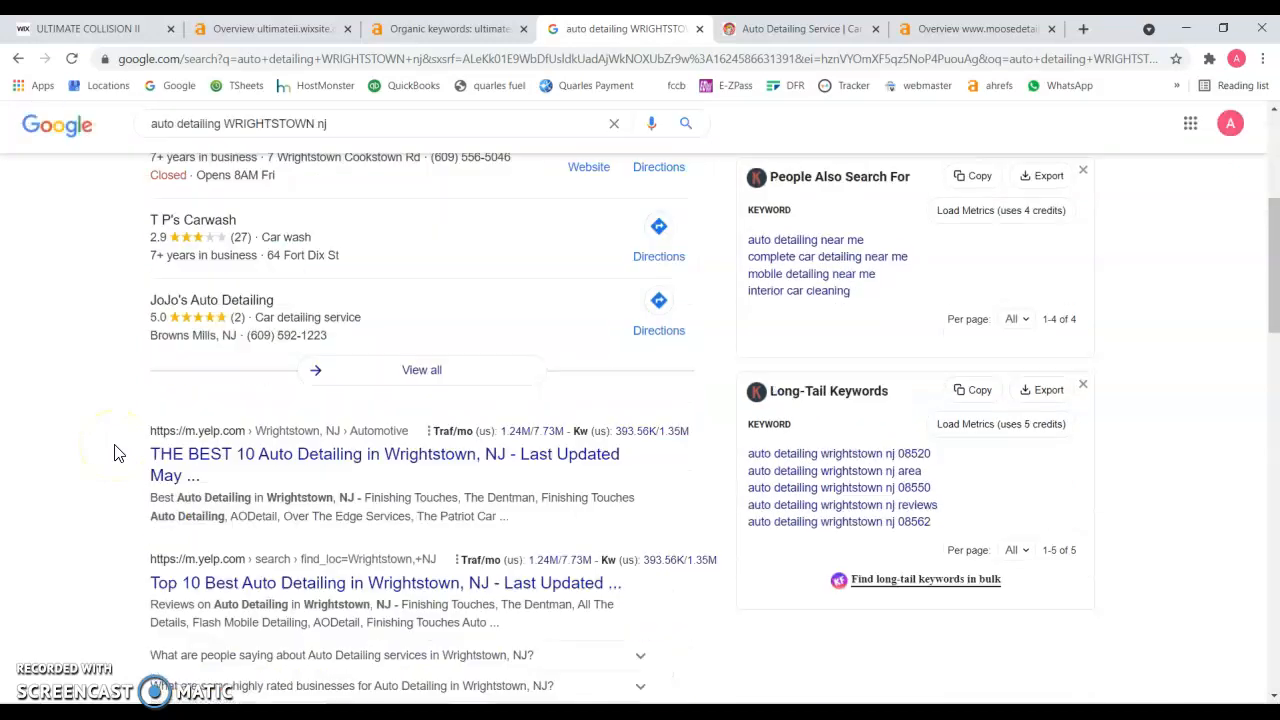
scroll(down, 3)
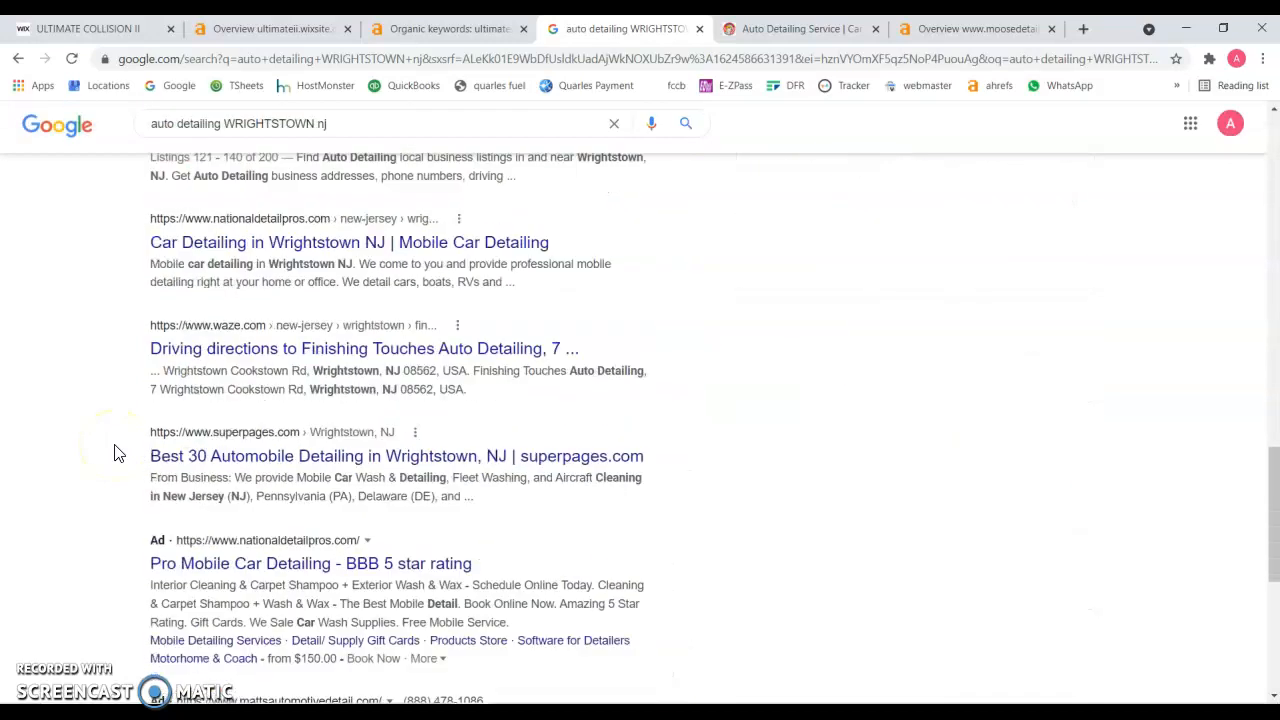
scroll(down, 3)
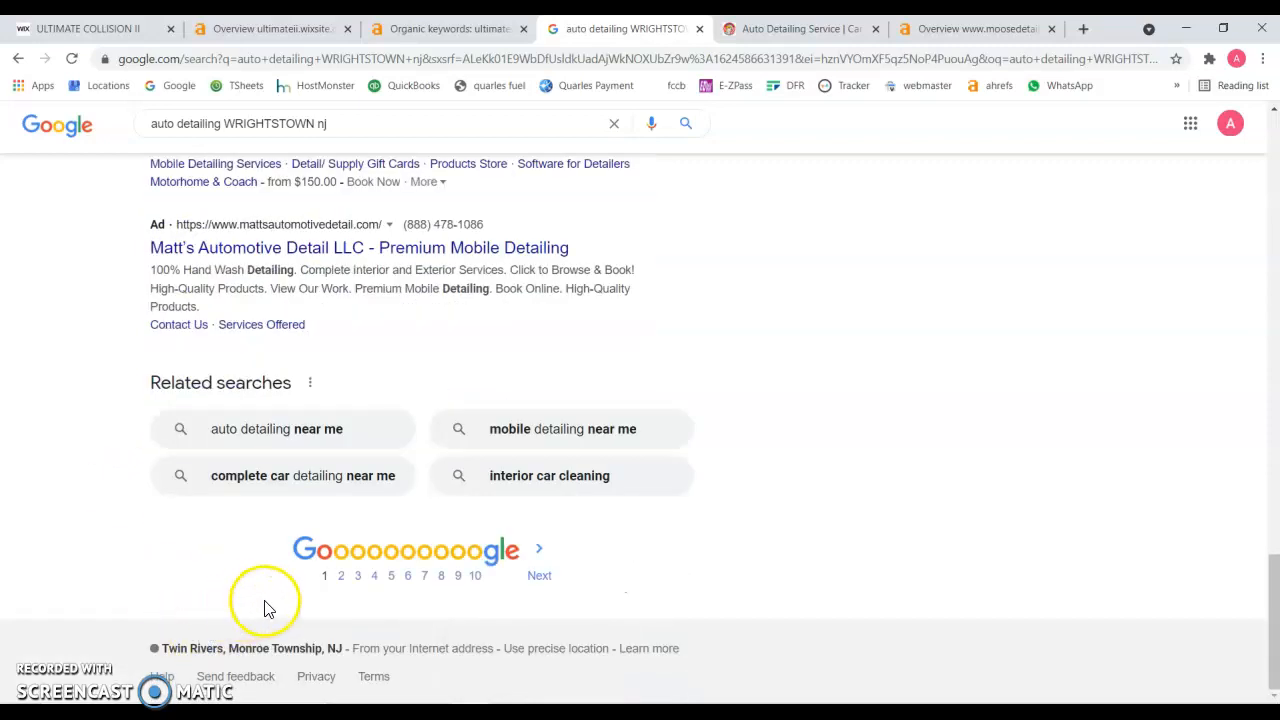
mouse_move(343, 590)
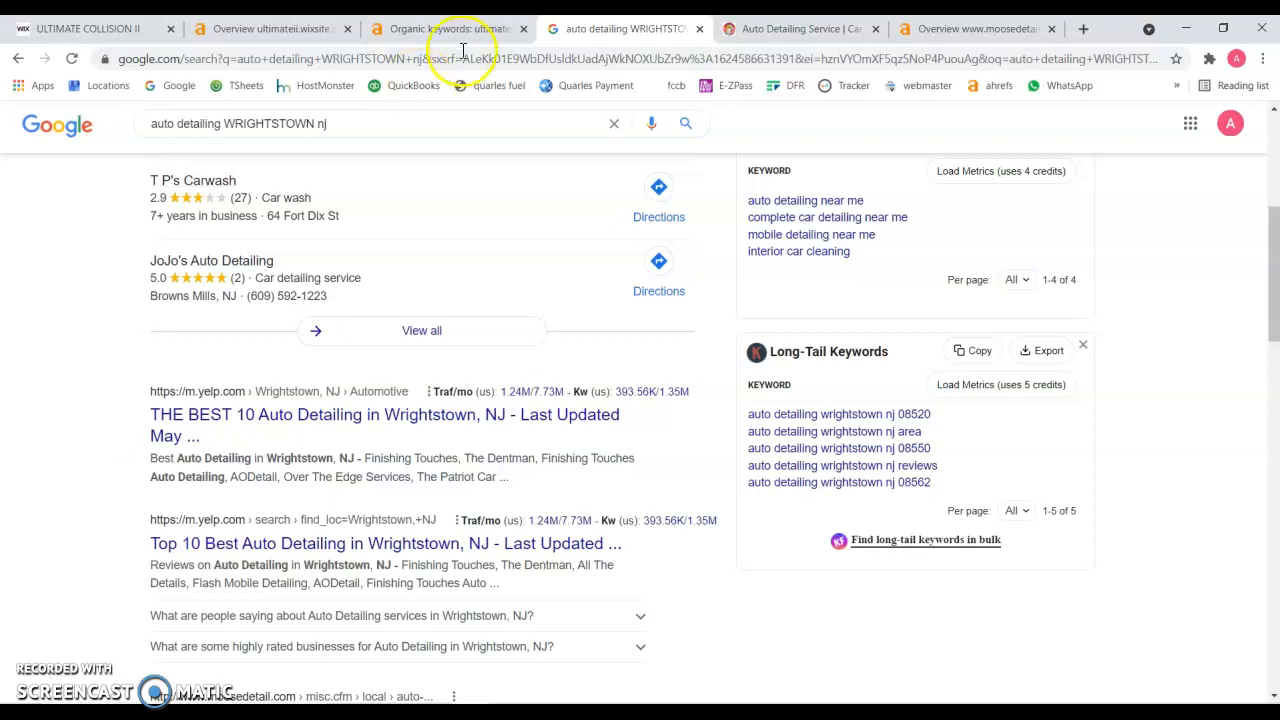
Scroll the Moose Auto Detailing homepage down to its footer and partway back up.
click(790, 28)
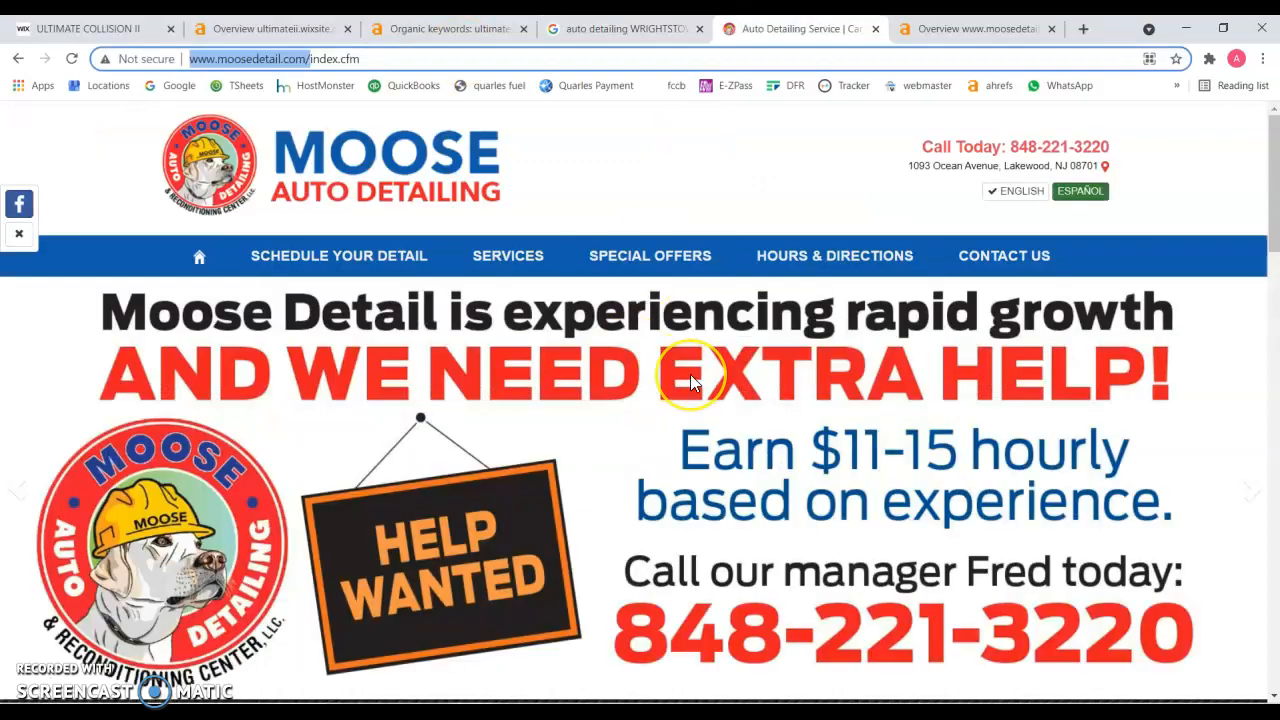
scroll(down, 3)
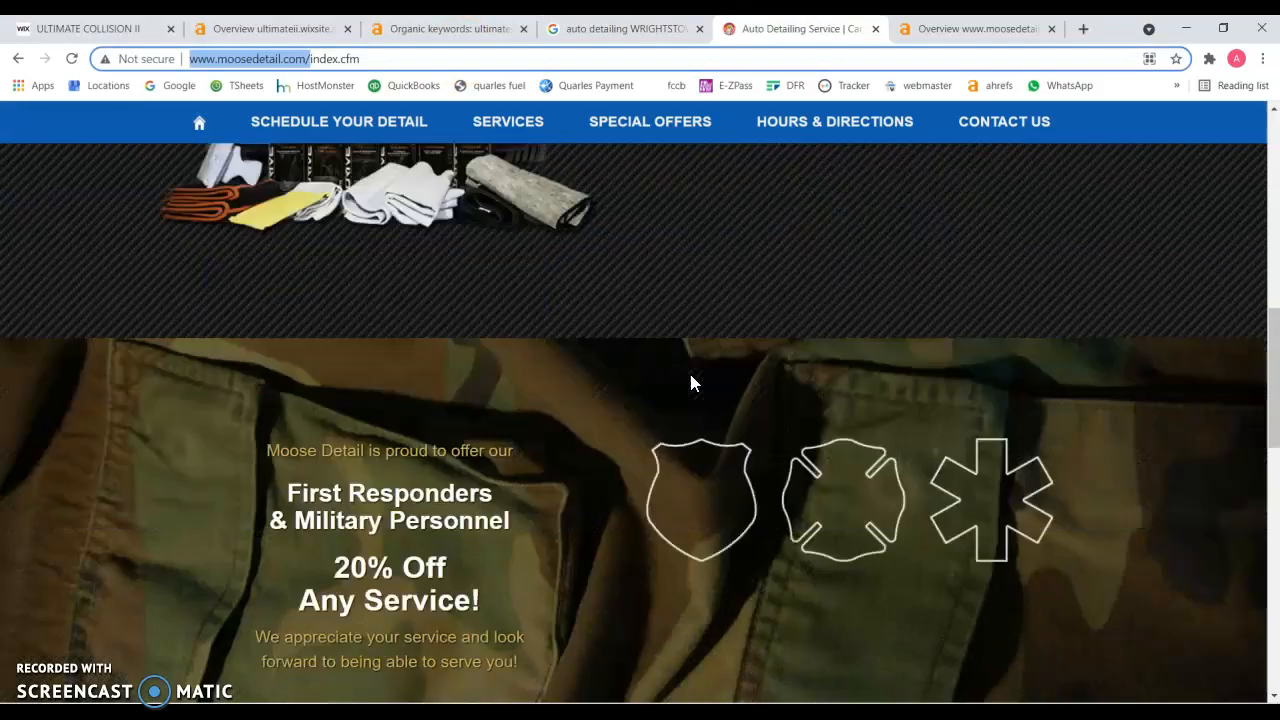
scroll(down, 3)
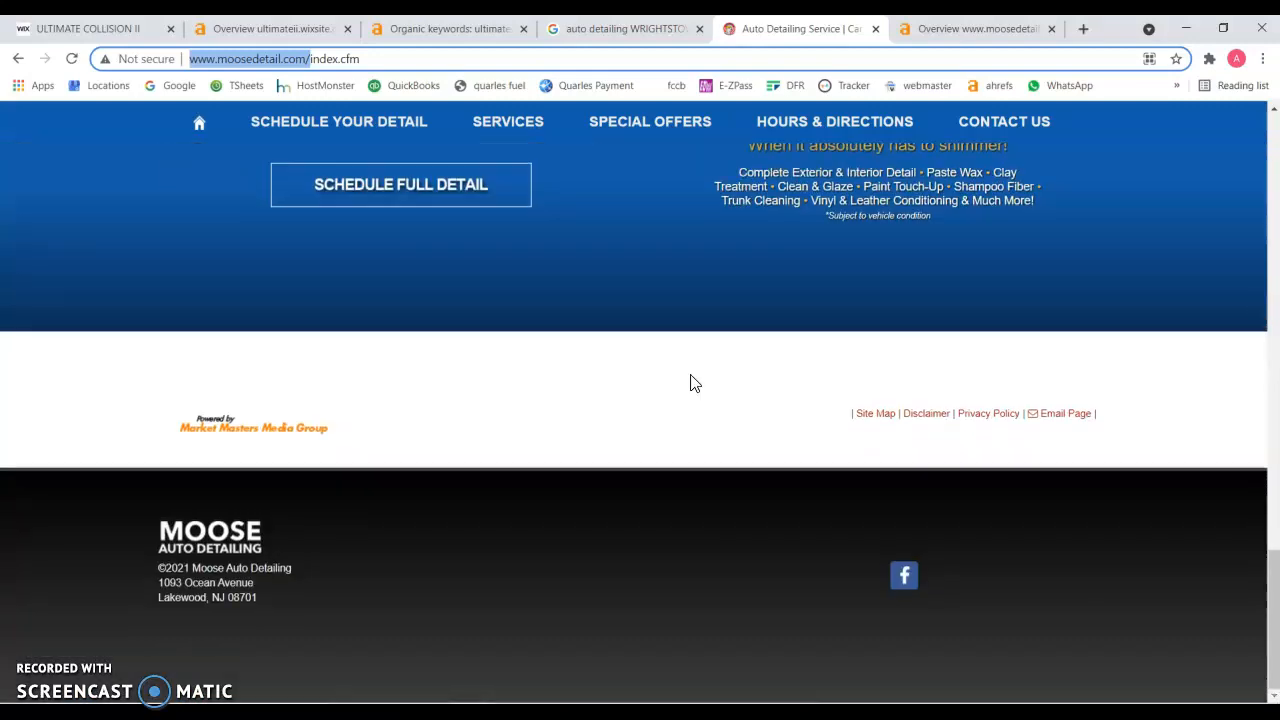
scroll(up, 3)
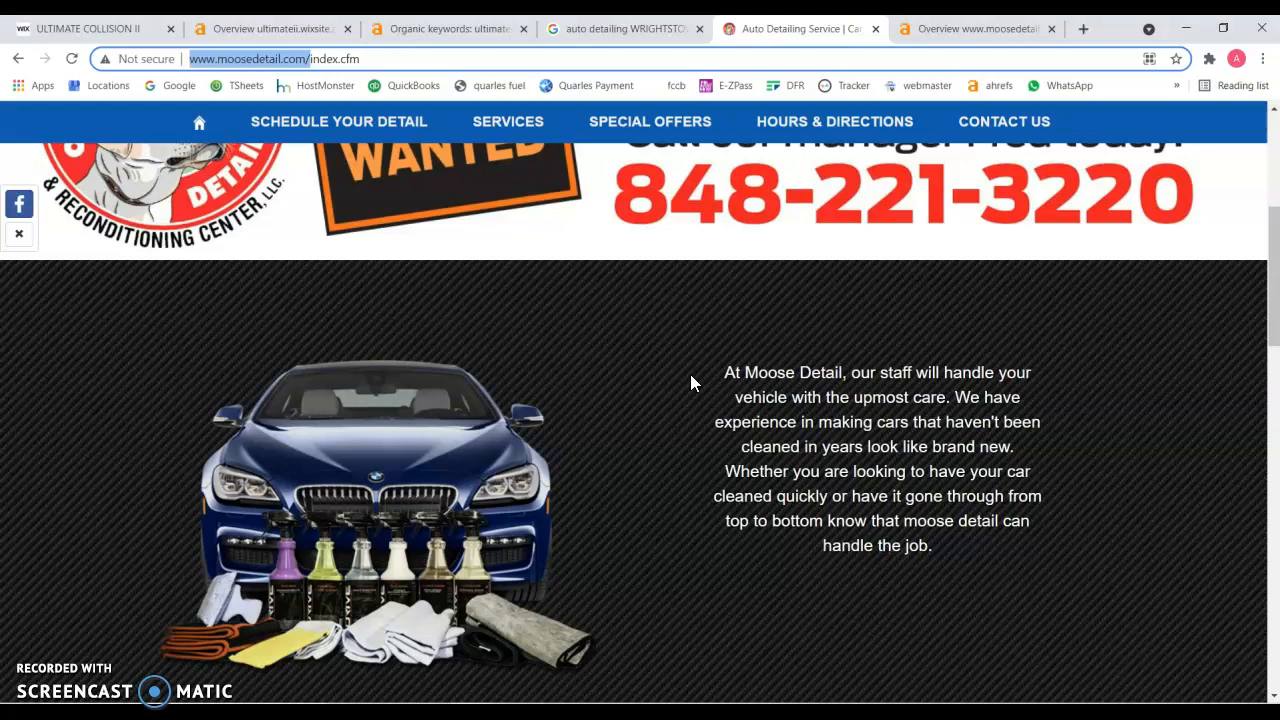
scroll(up, 3)
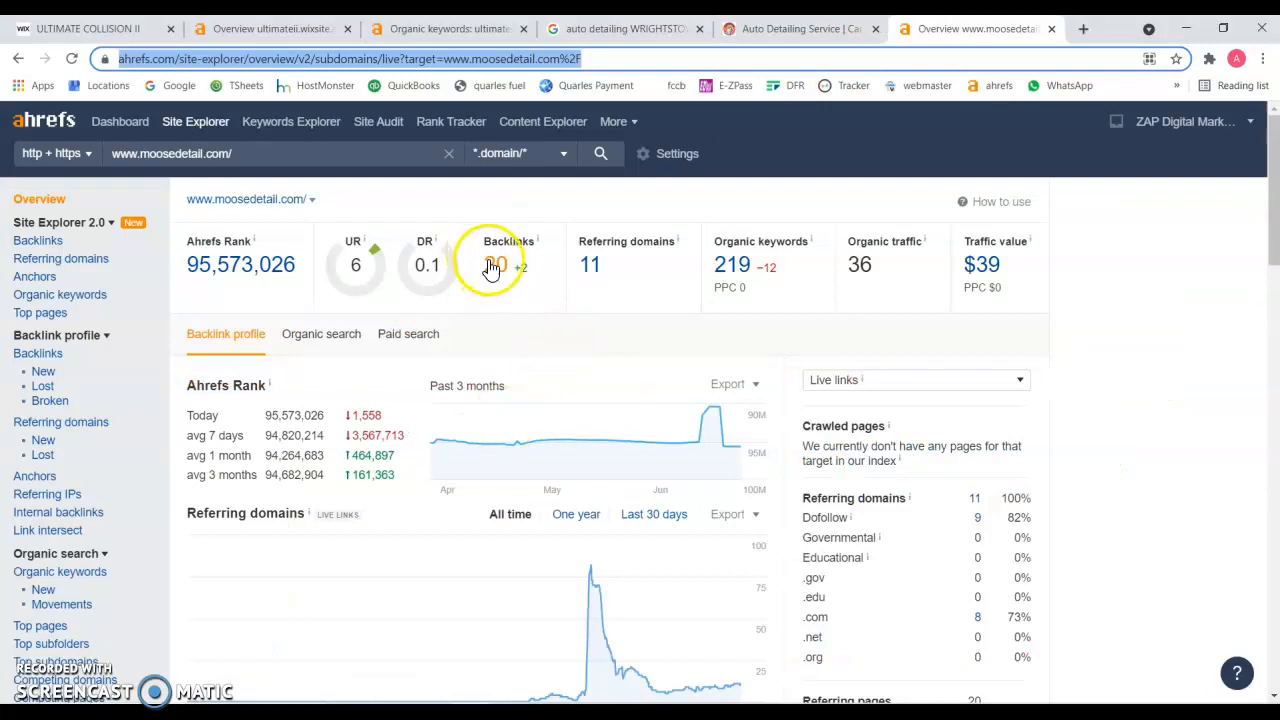
mouse_move(340, 248)
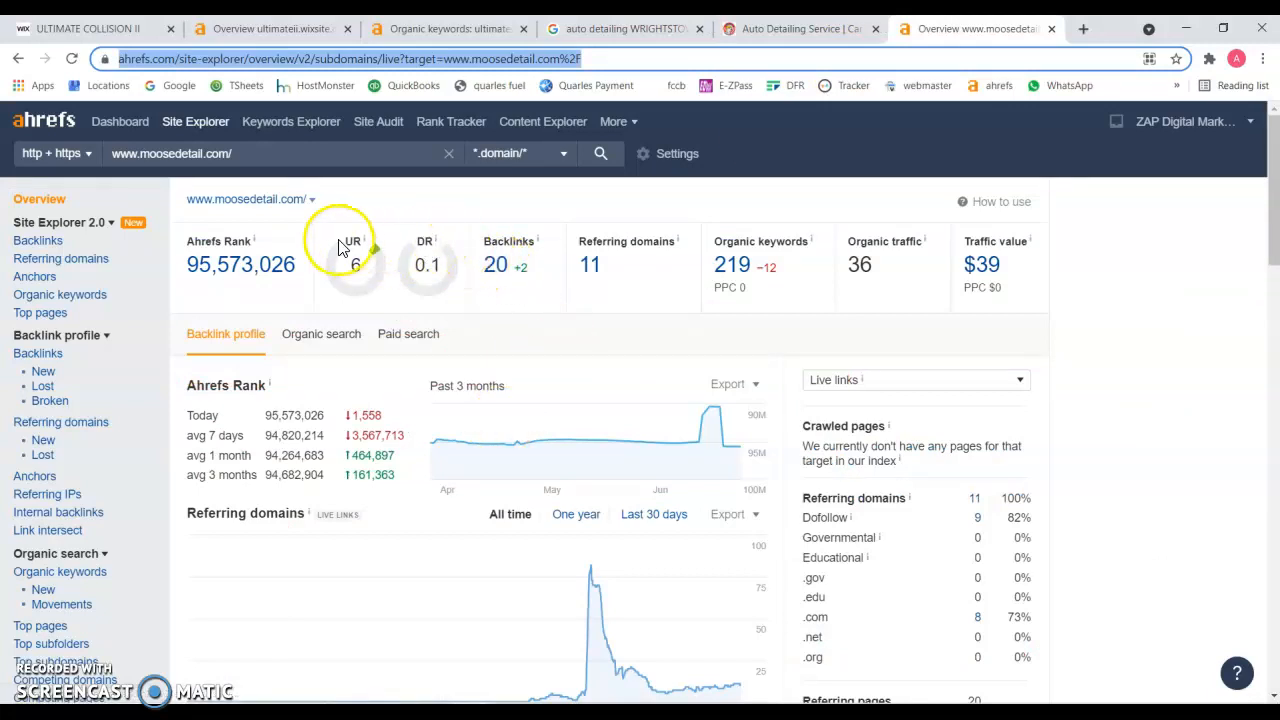
mouse_move(575, 340)
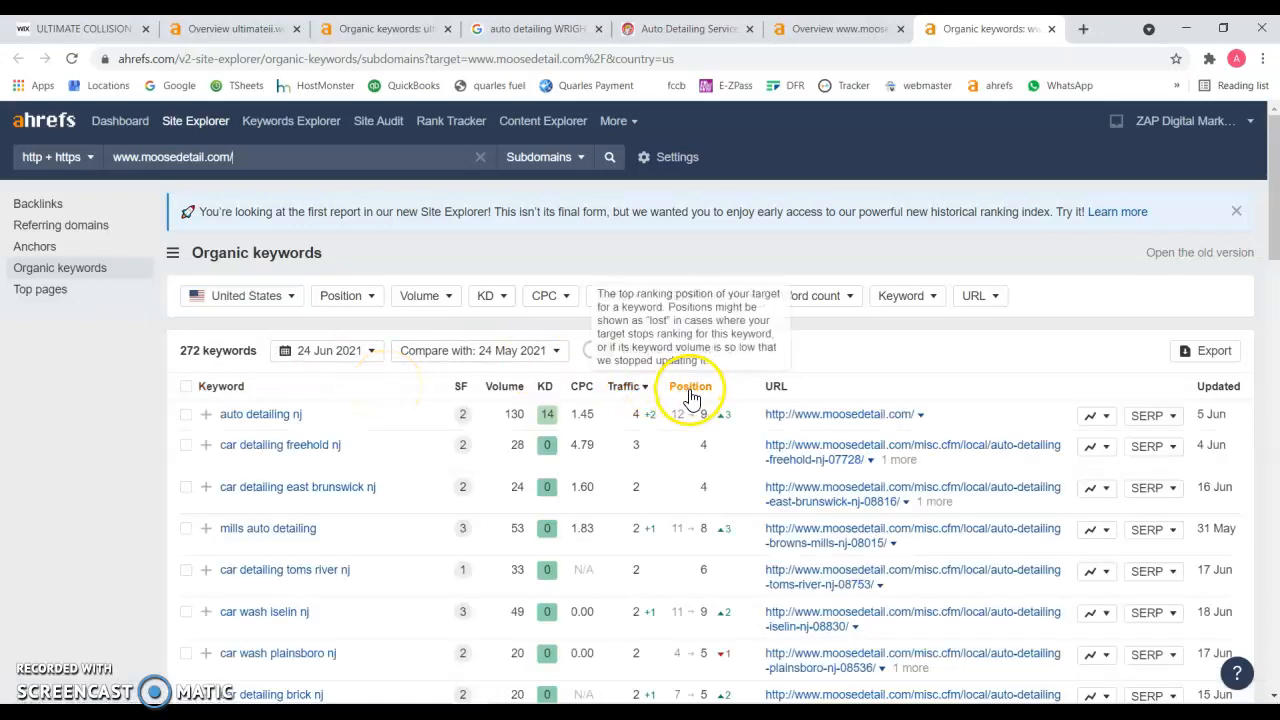
Sort moosedetail.com's keywords by ascending position, review the rankings, and revisit its homepage.
click(689, 386)
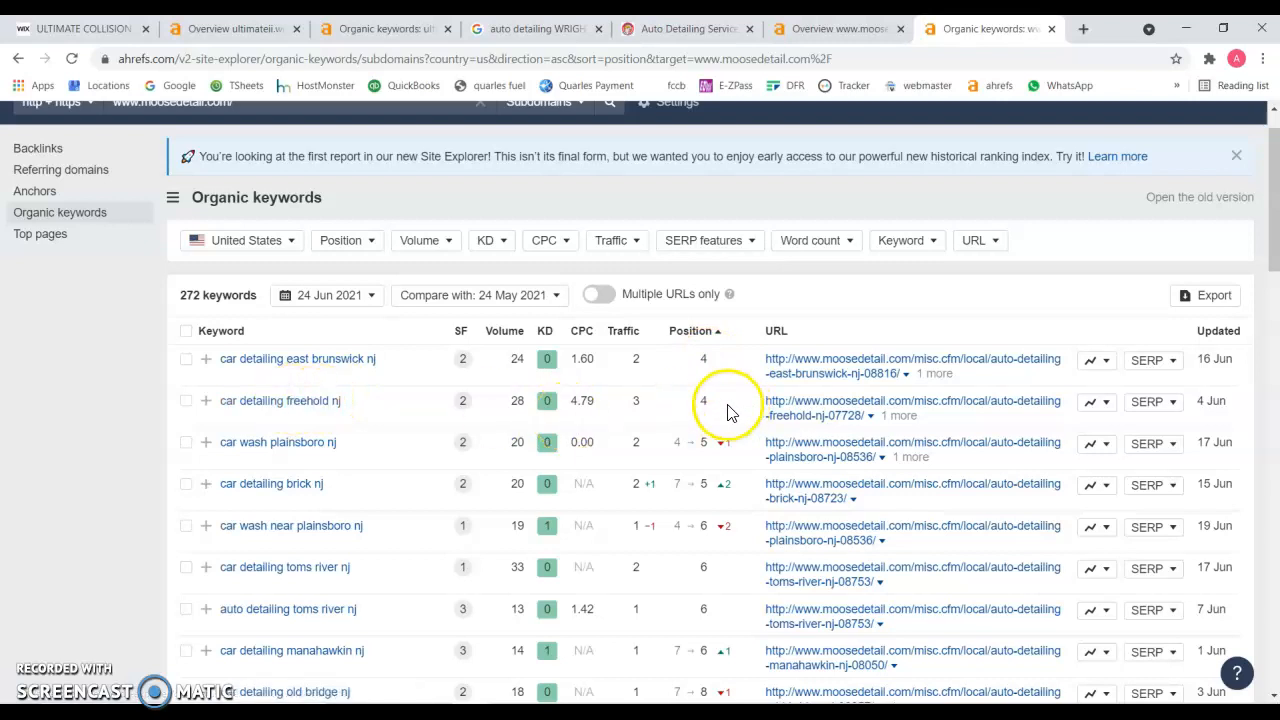
mouse_move(315, 483)
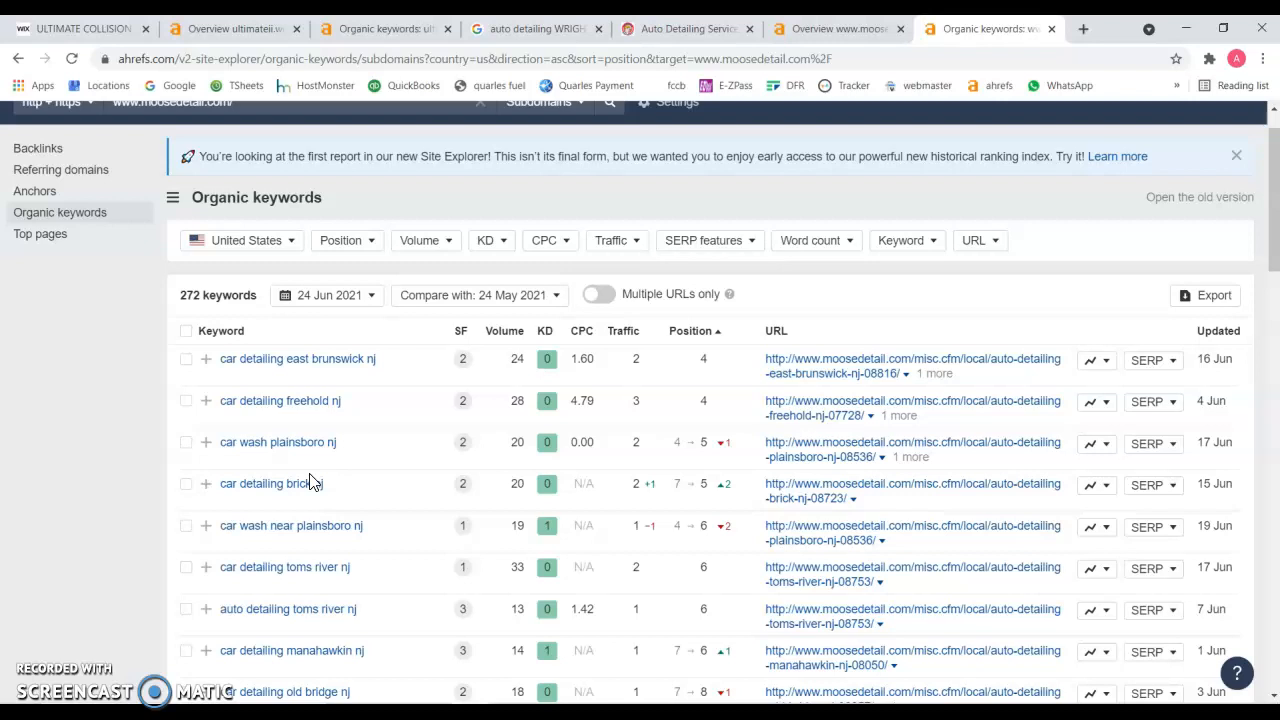
scroll(down, 3)
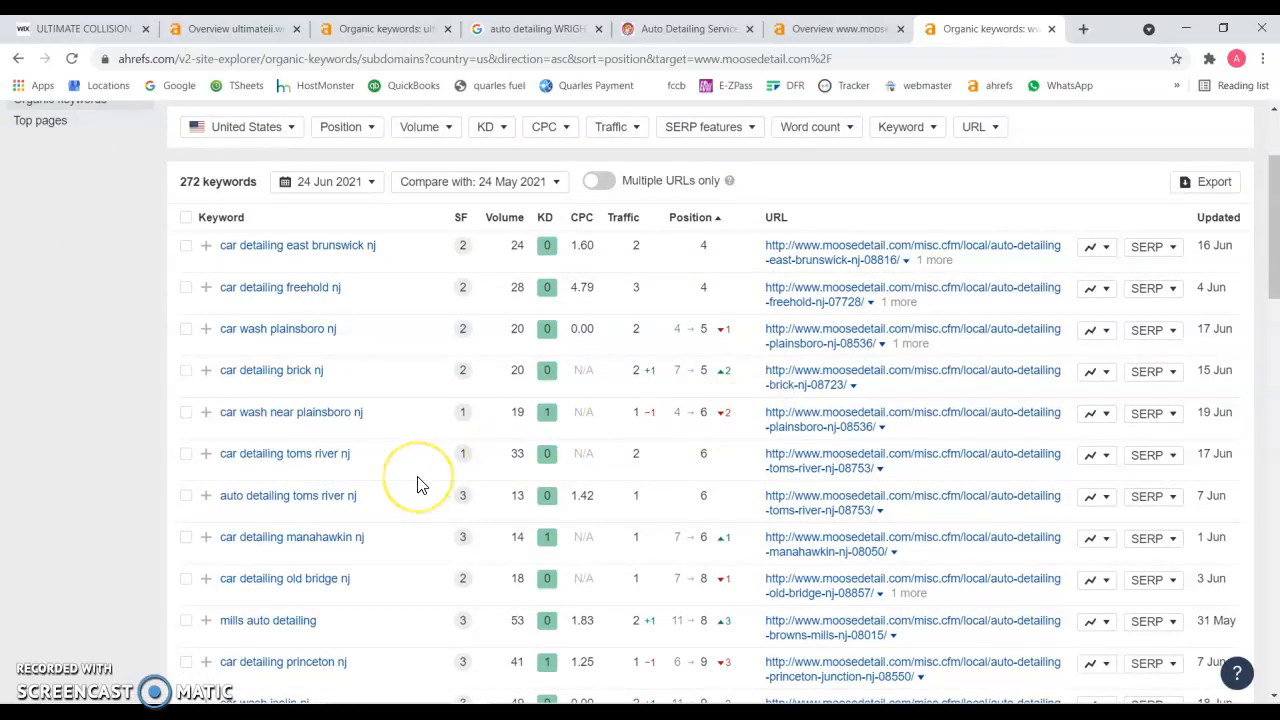
scroll(down, 3)
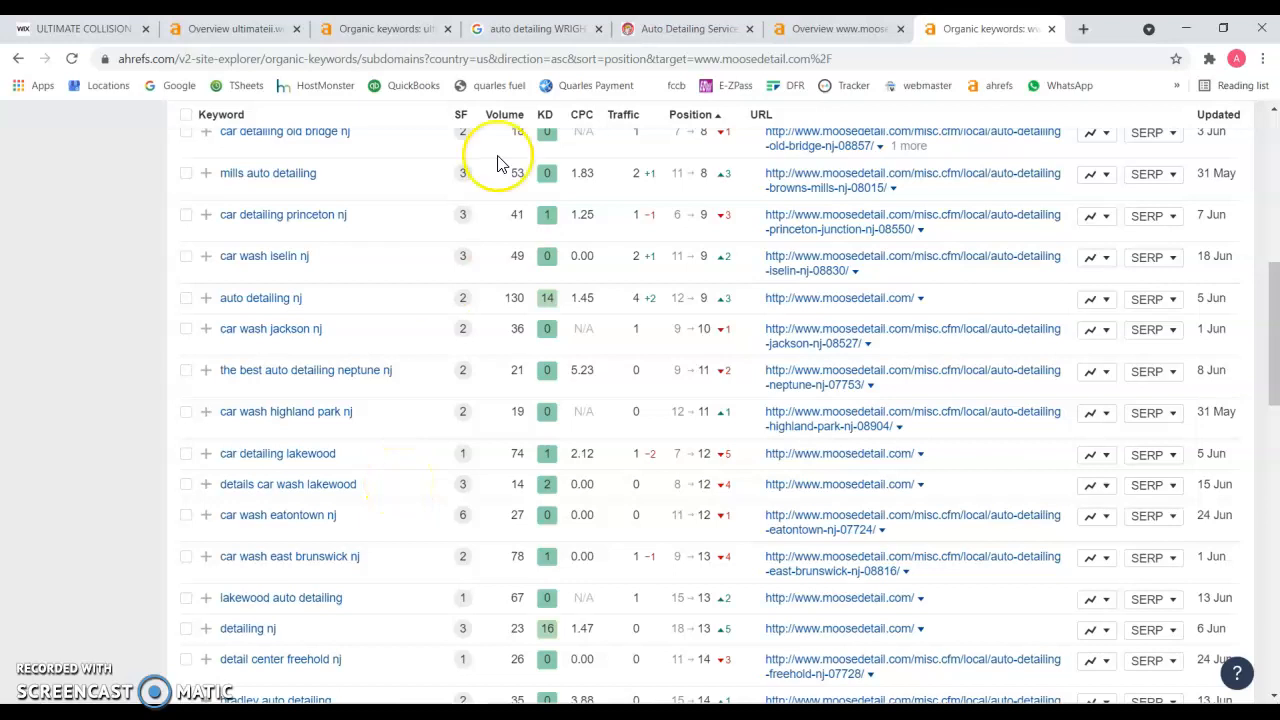
click(838, 28)
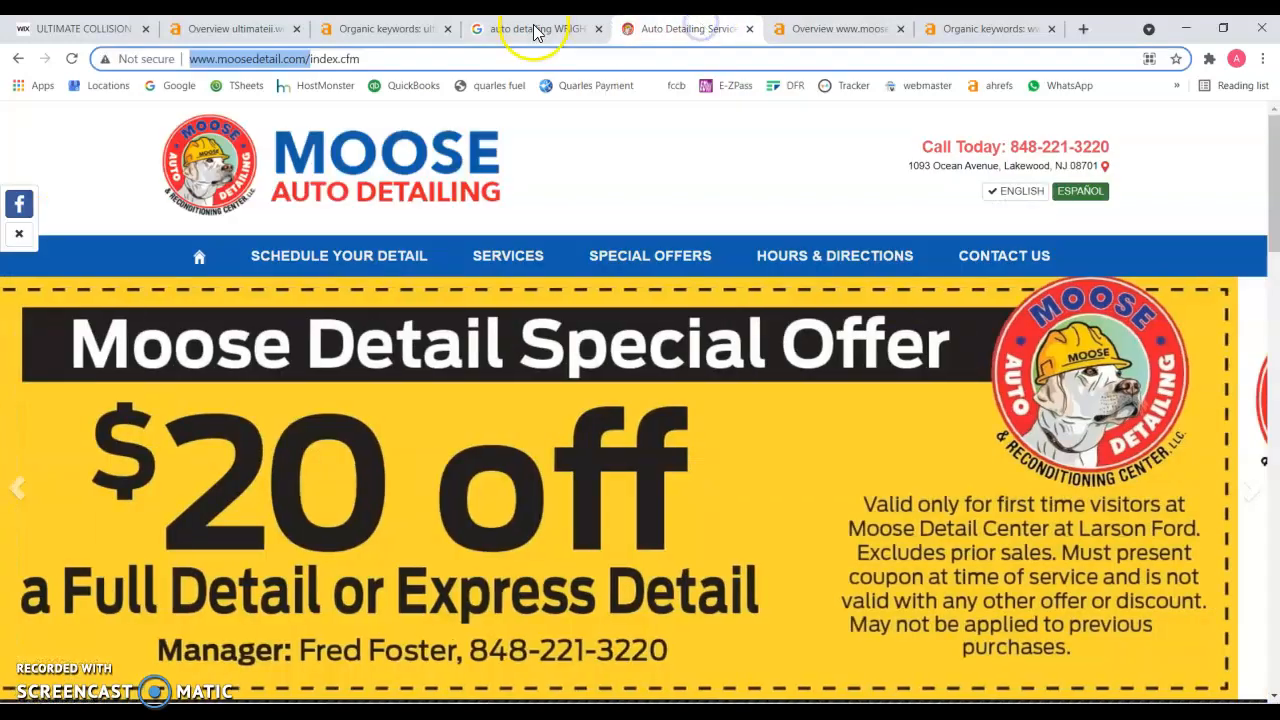
Go through the Wrightstown search results back to the Ultimate Collision II Wix home page.
click(535, 28)
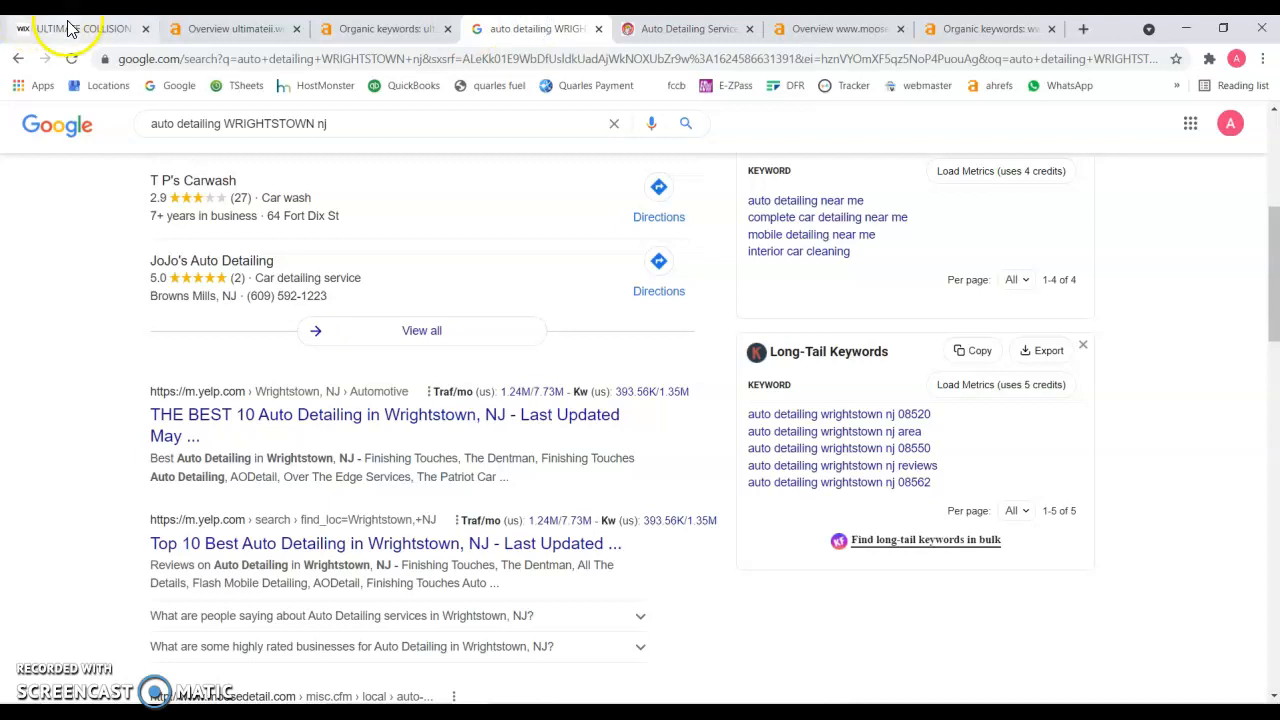
click(75, 28)
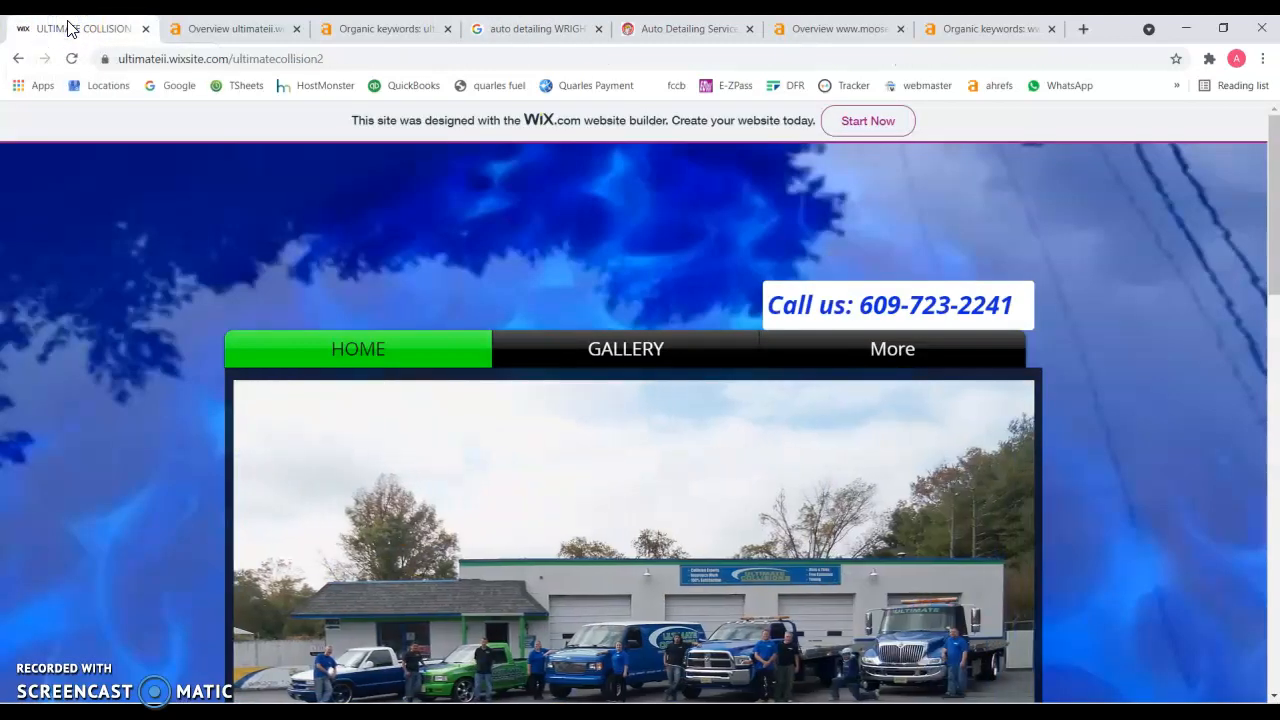